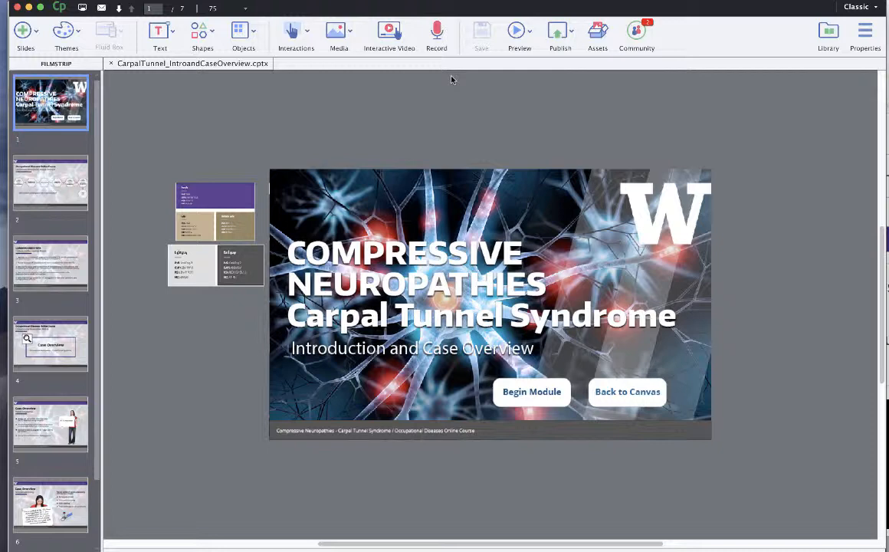
mouse_move(385, 140)
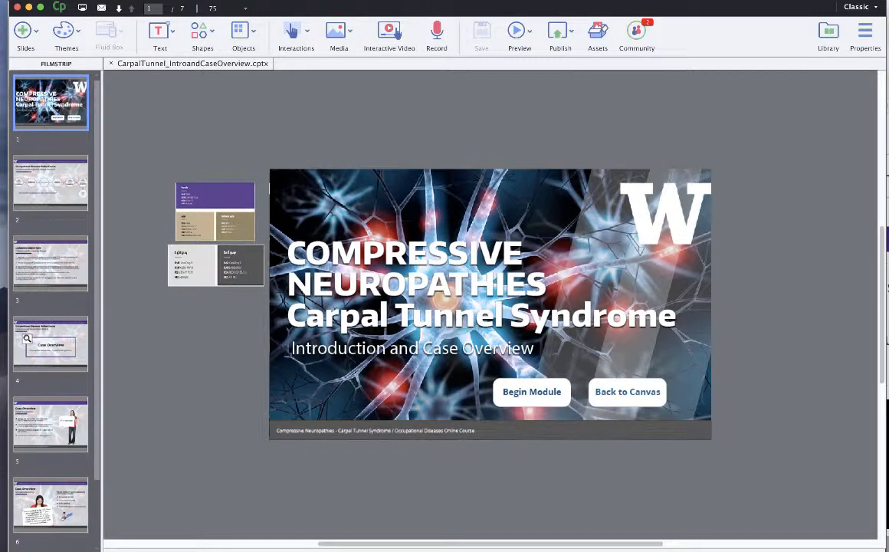
mouse_move(267, 118)
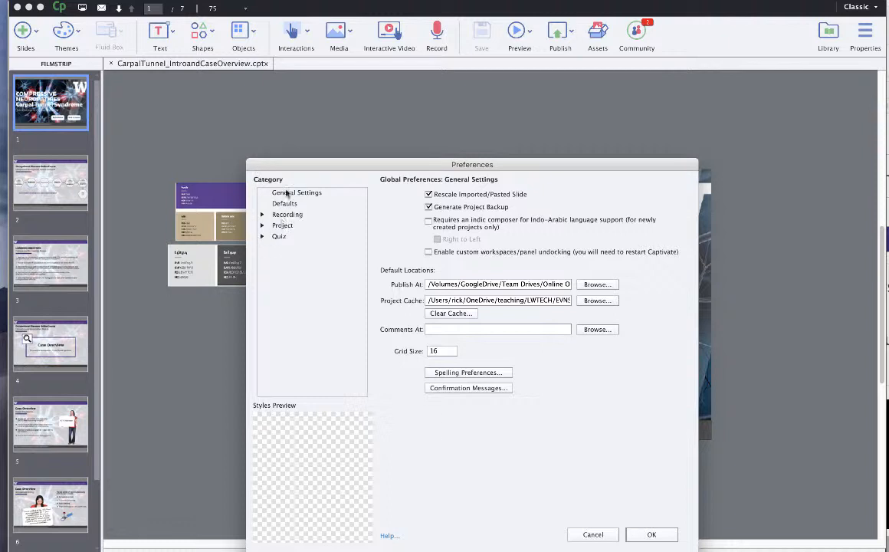
- Show the Quiz Reporting preferences with SCORM 1.2 for Other Standard LMSs
left_click(278, 236)
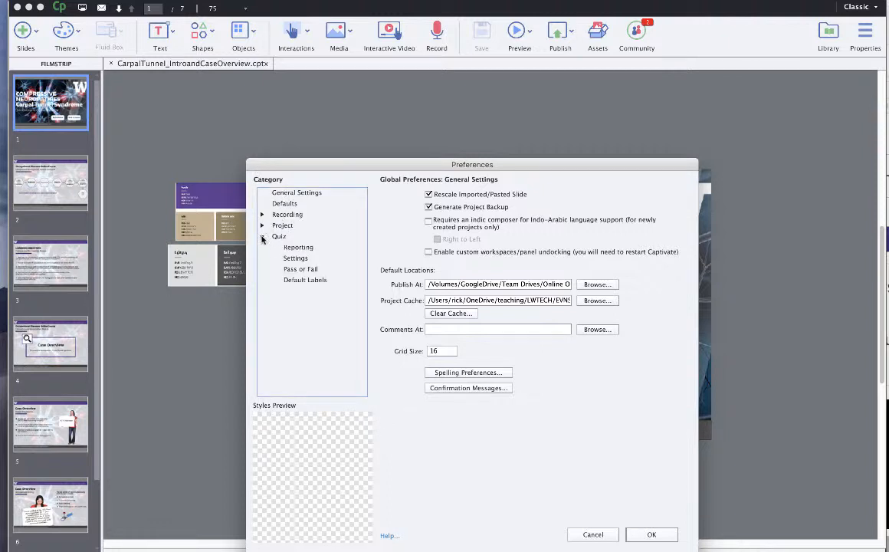
left_click(279, 236)
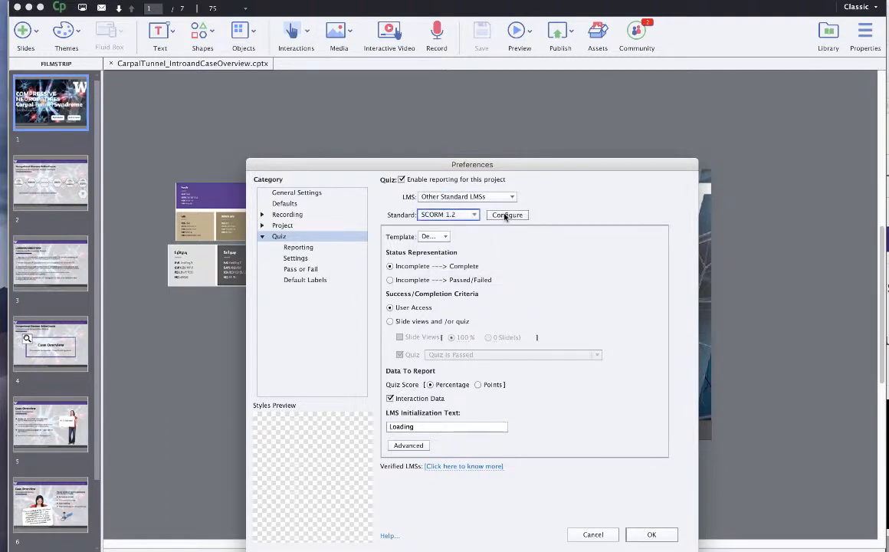
- Set the manifest course identifier CT 07 Compressive and title Compressive Neuropathy
left_click(507, 214)
type("CT 07")
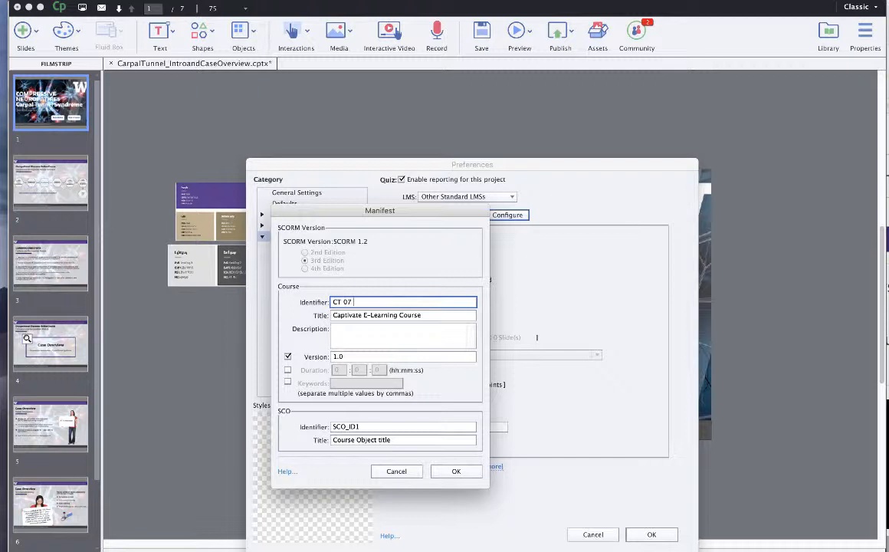
type("Compressive")
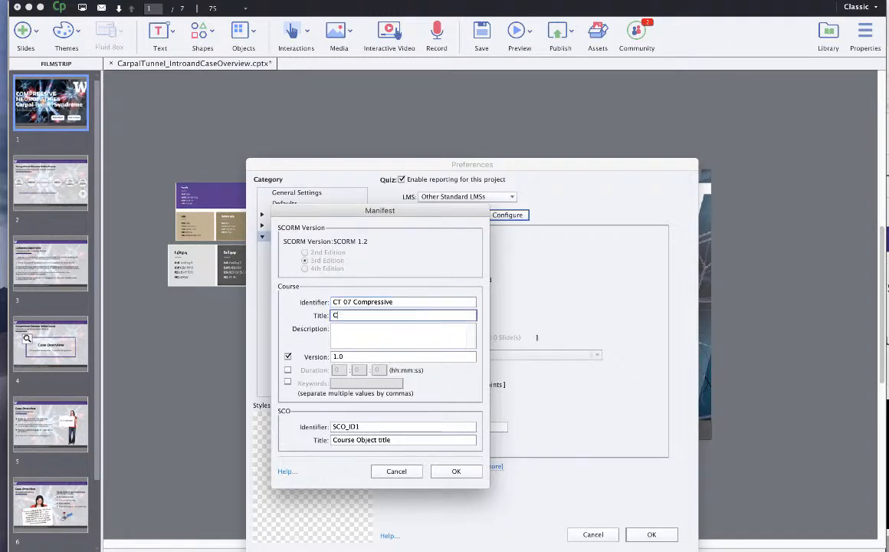
type("ompressive Ner")
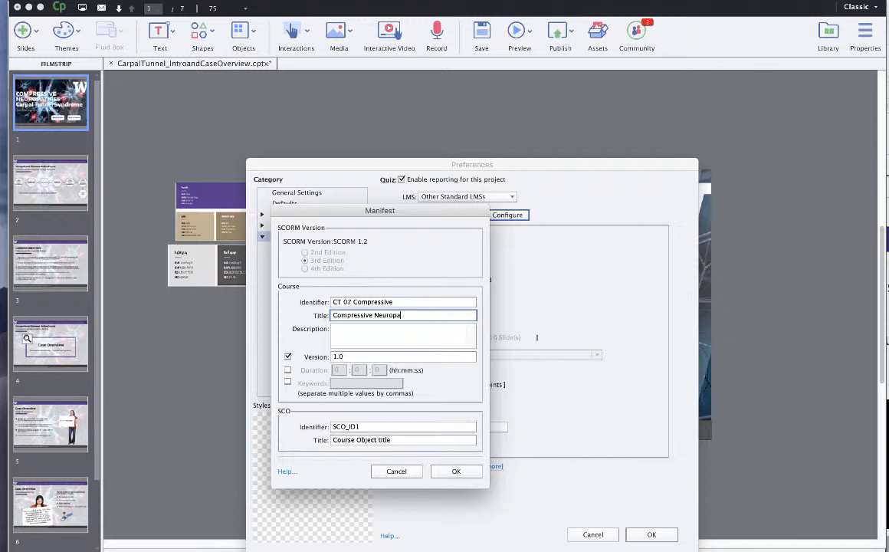
type("thy")
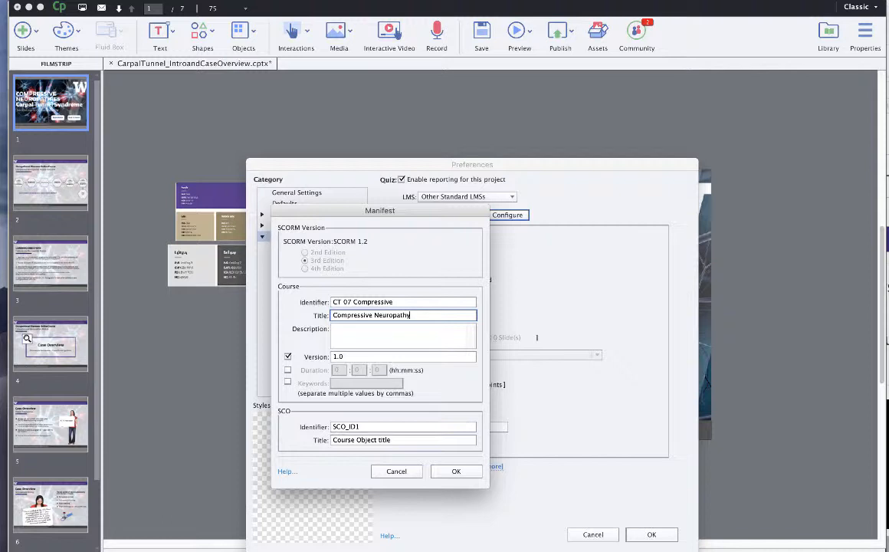
- Set the SCO identifier sco_CP07 and SCO title scp_CP07, then accept the manifest
left_click(402, 335)
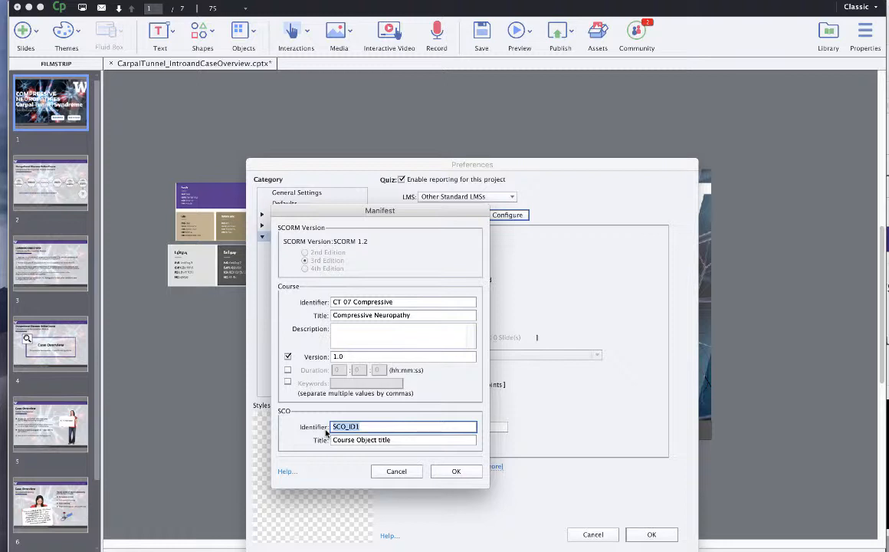
type("sco_")
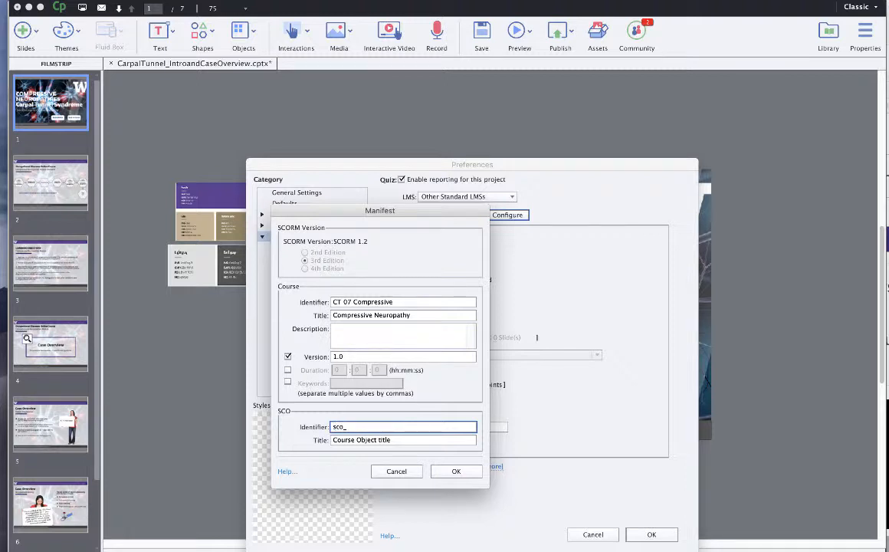
type("C")
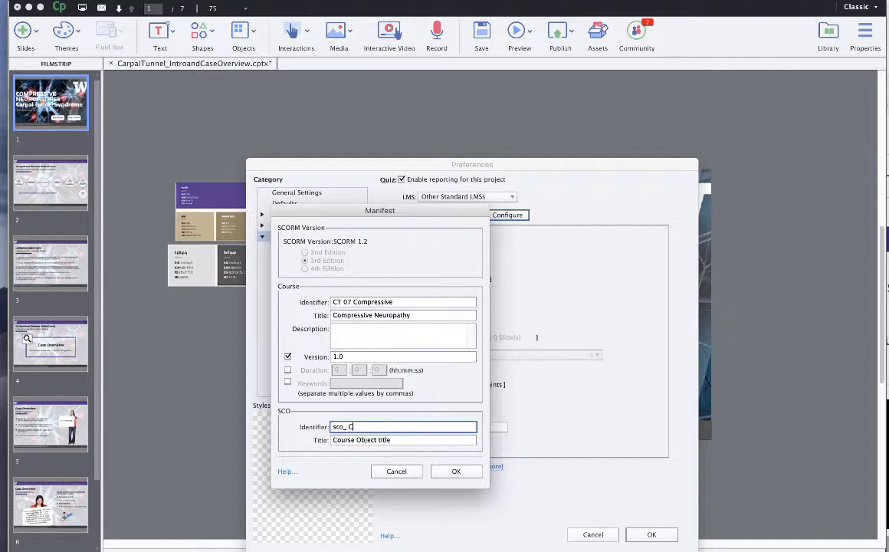
type("P0")
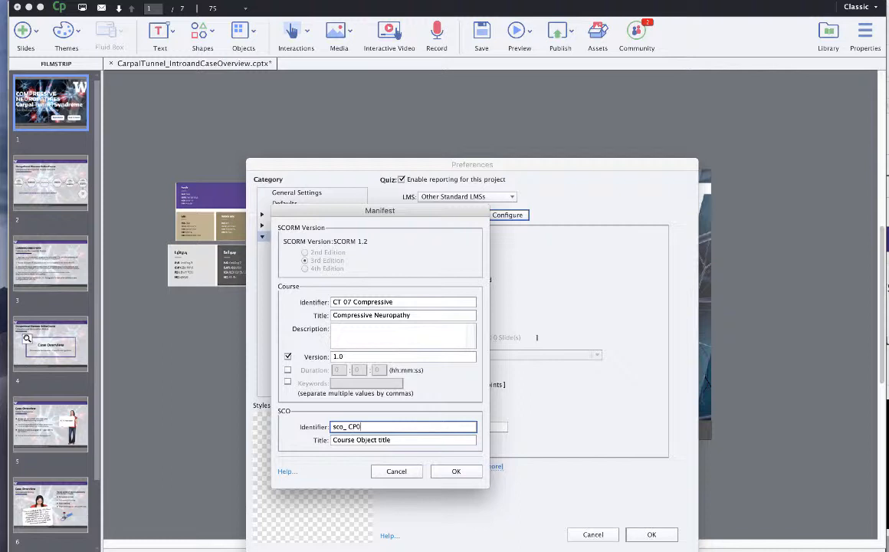
type("7")
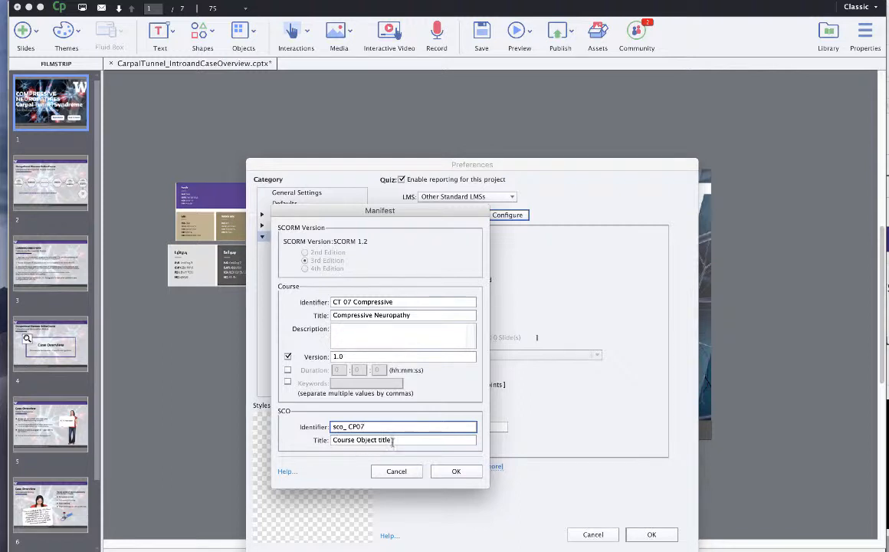
type("scp_ C")
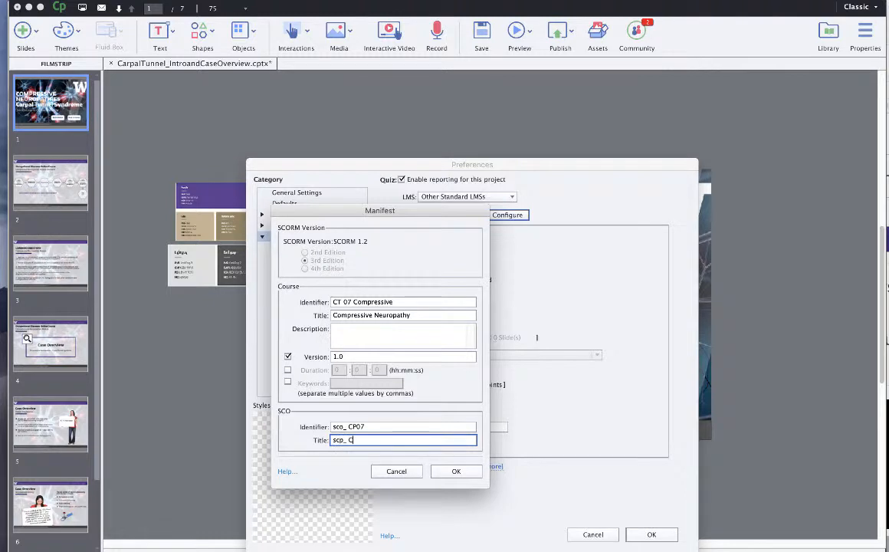
type("P07")
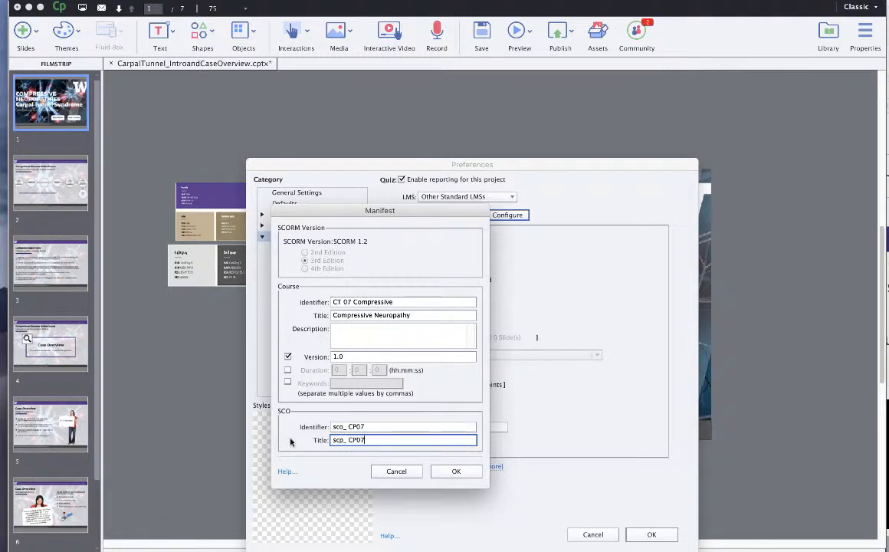
left_click(456, 471)
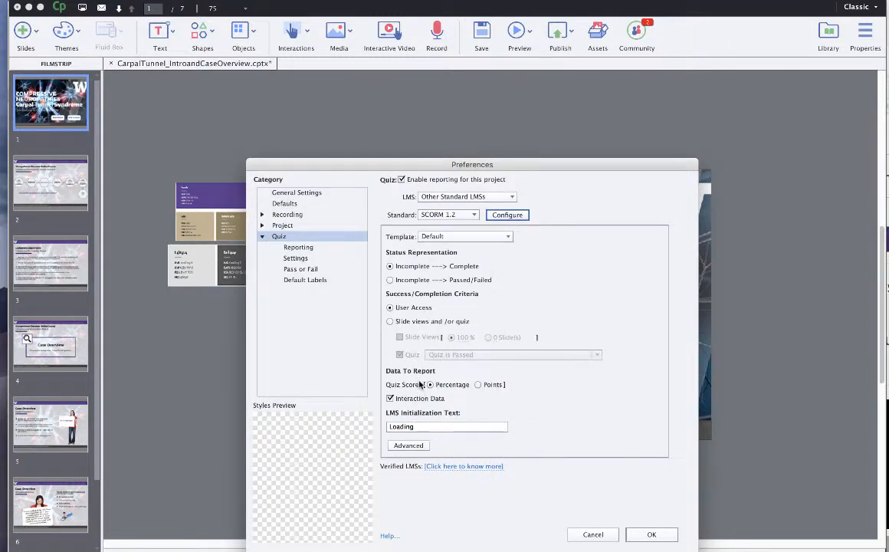
- Report the quiz score as Points, review Advanced settings, and keep the Default template
left_click(477, 384)
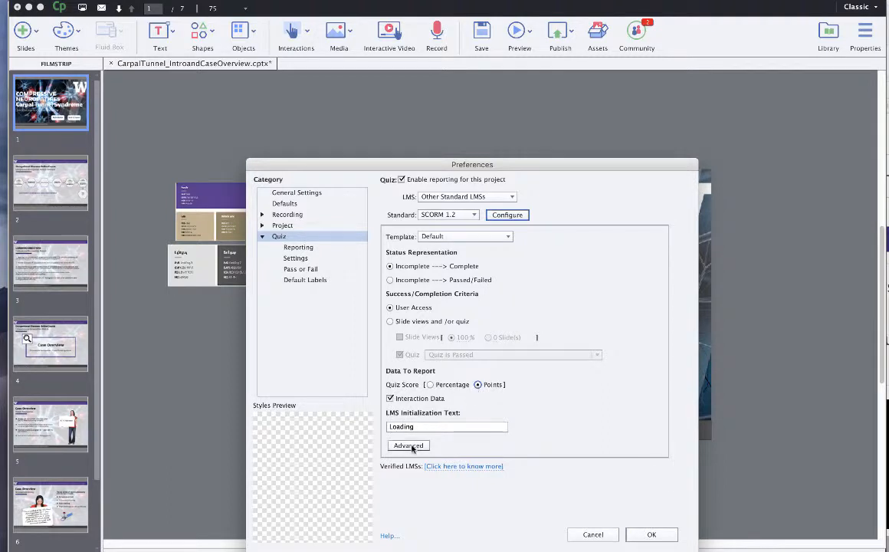
left_click(408, 445)
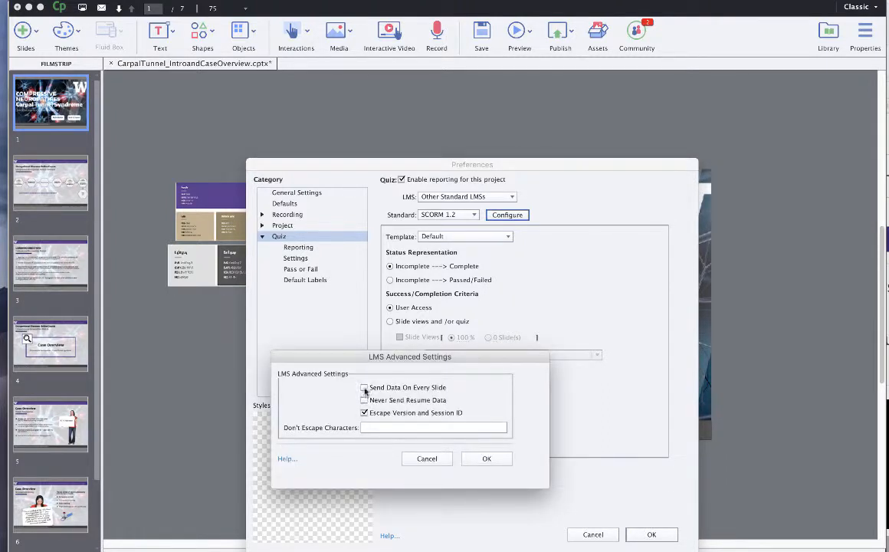
left_click(487, 458)
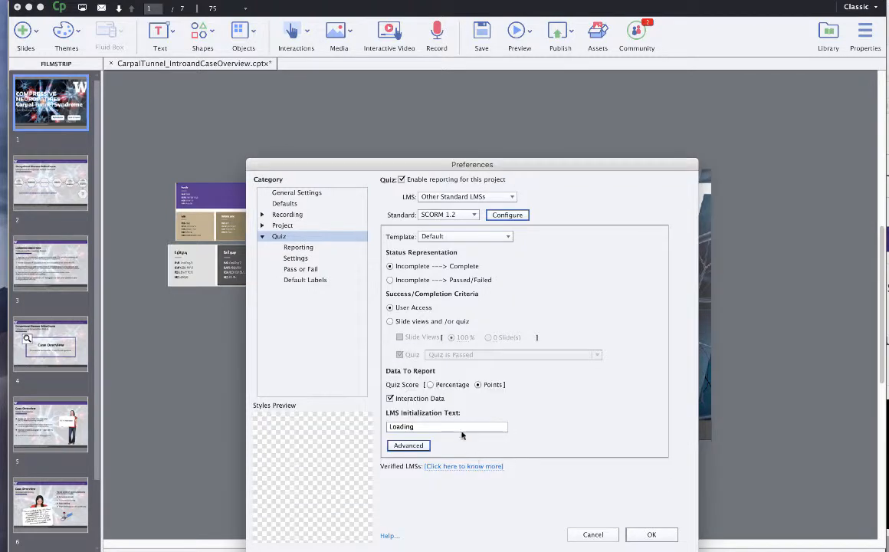
left_click(463, 236)
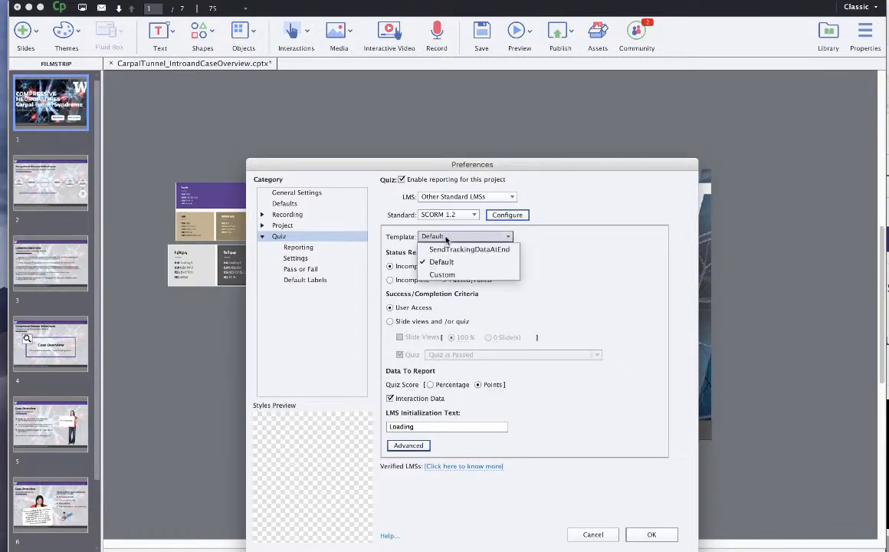
left_click(441, 262)
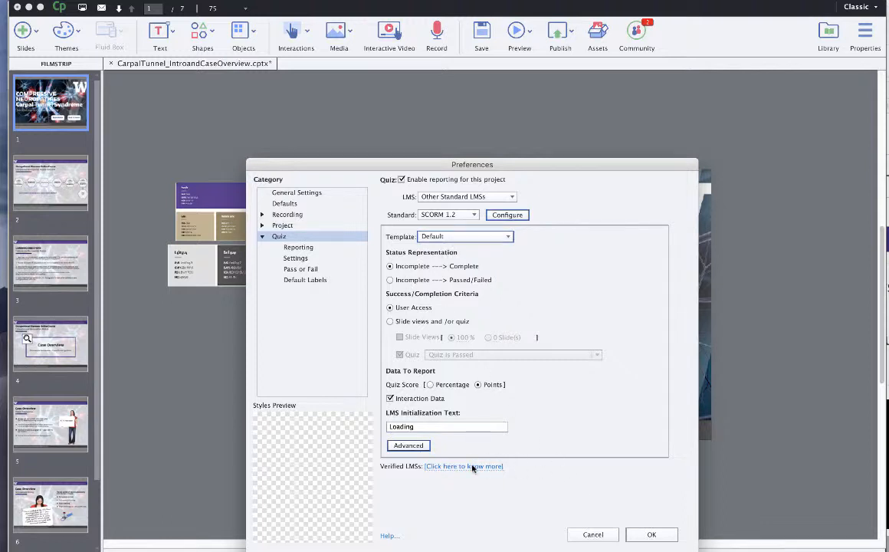
left_click(298, 247)
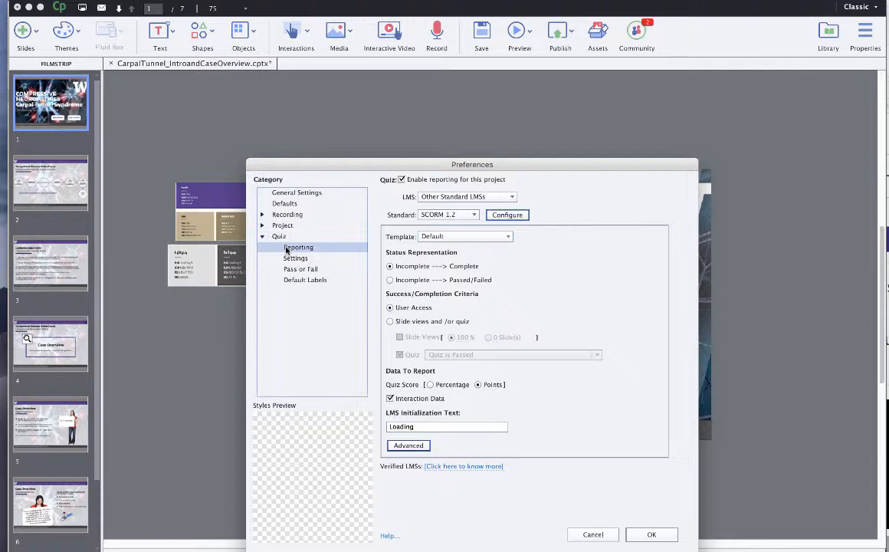
- Name the quiz Carpal Tunnel Compressive Neuropathy in the quiz Settings
left_click(295, 258)
type("Carpal Tunnel Compressive")
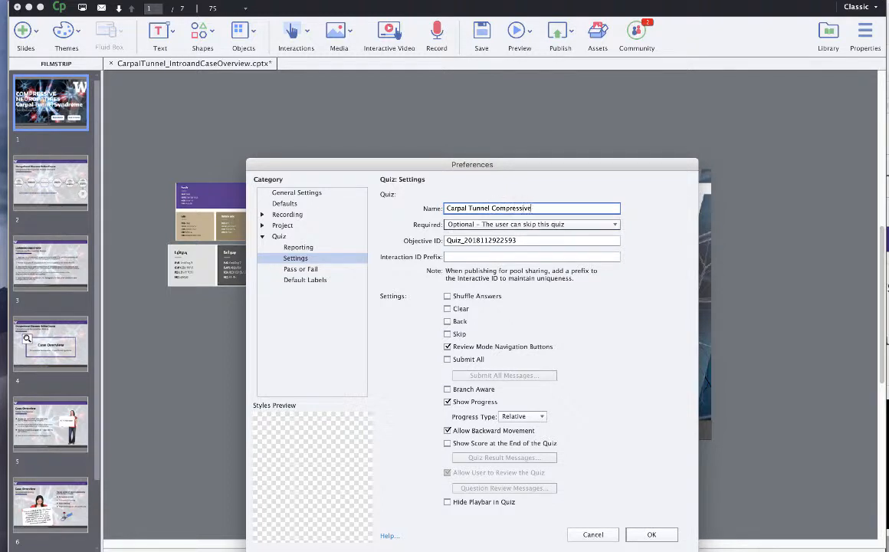
type("Ne")
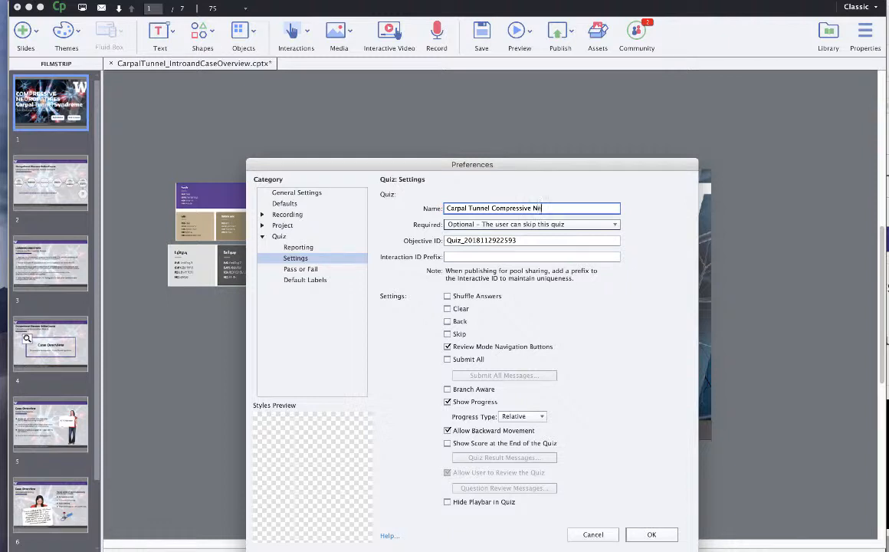
type("uropa")
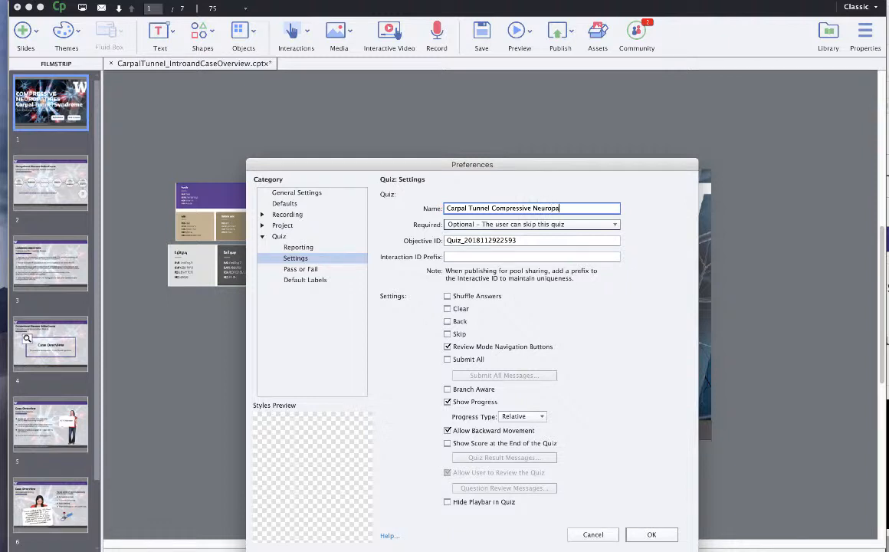
type("thy")
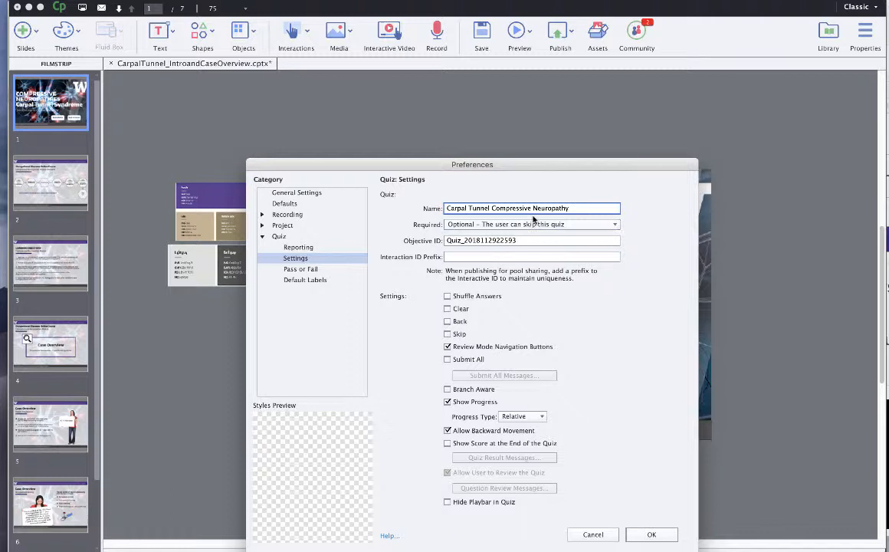
left_click(532, 240)
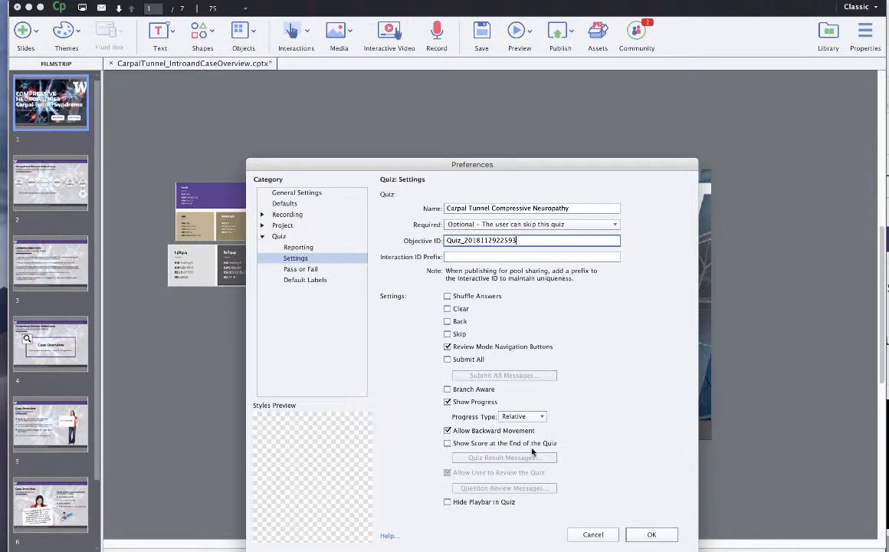
- Review the Pass or Fail, Default Labels and General preferences
left_click(301, 269)
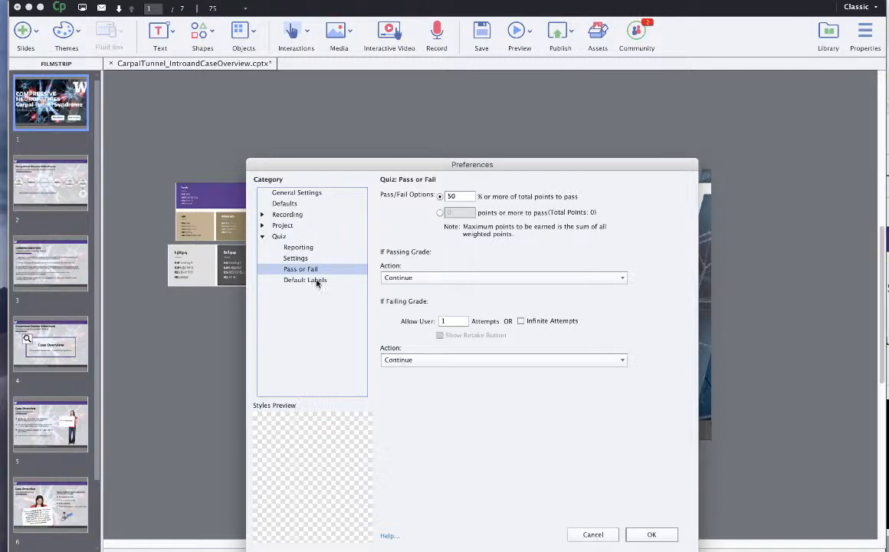
left_click(305, 280)
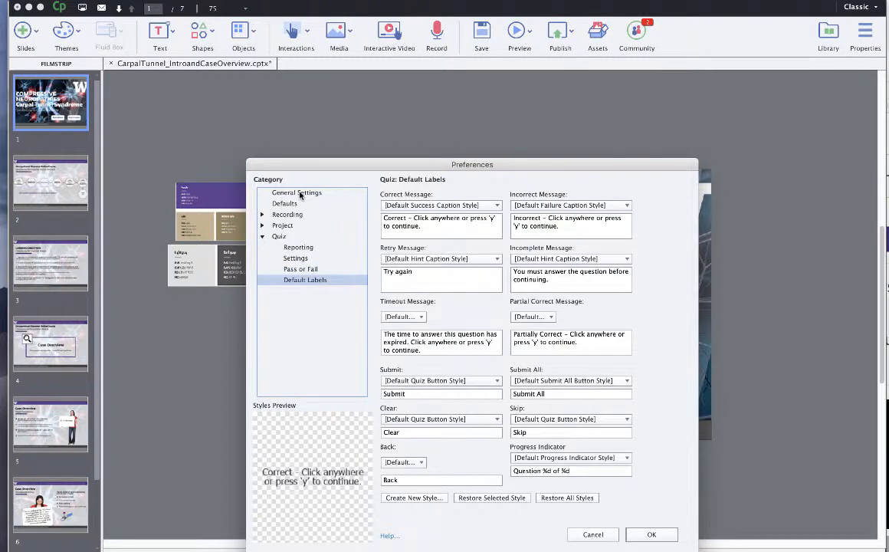
left_click(297, 193)
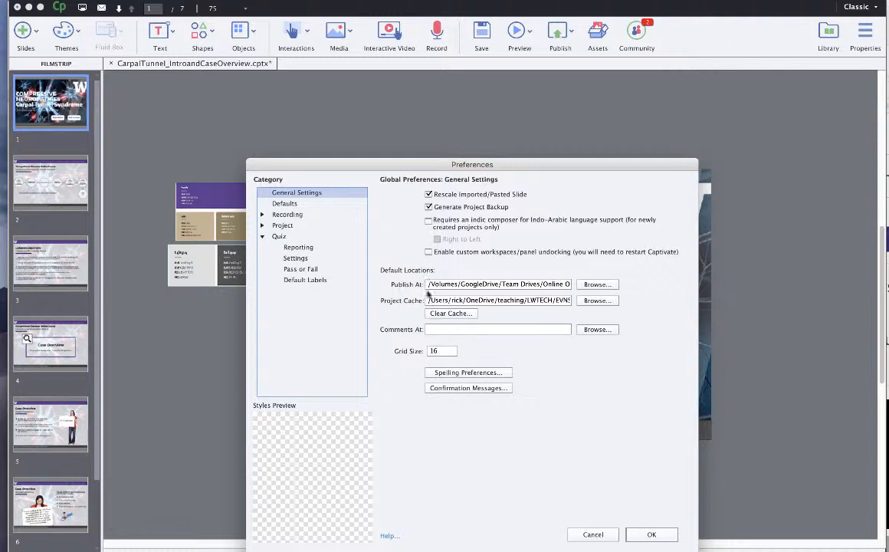
mouse_move(521, 353)
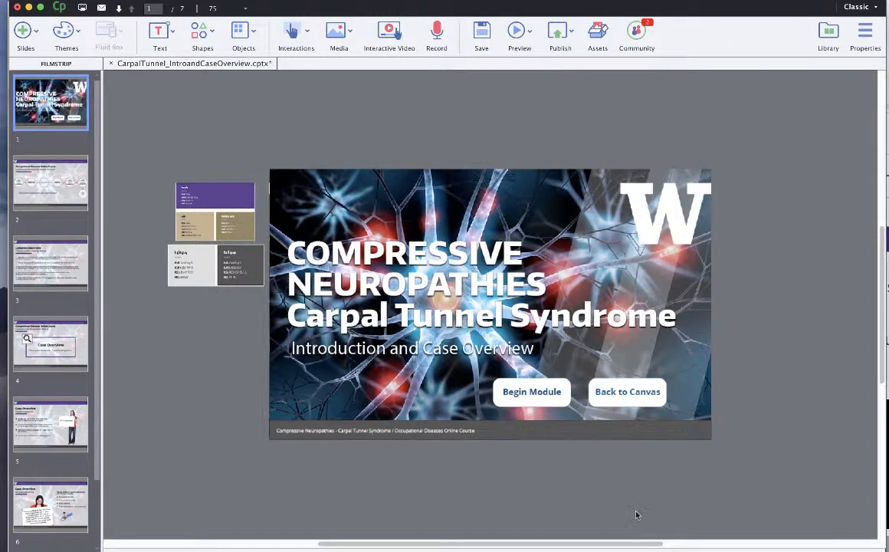
mouse_move(560, 31)
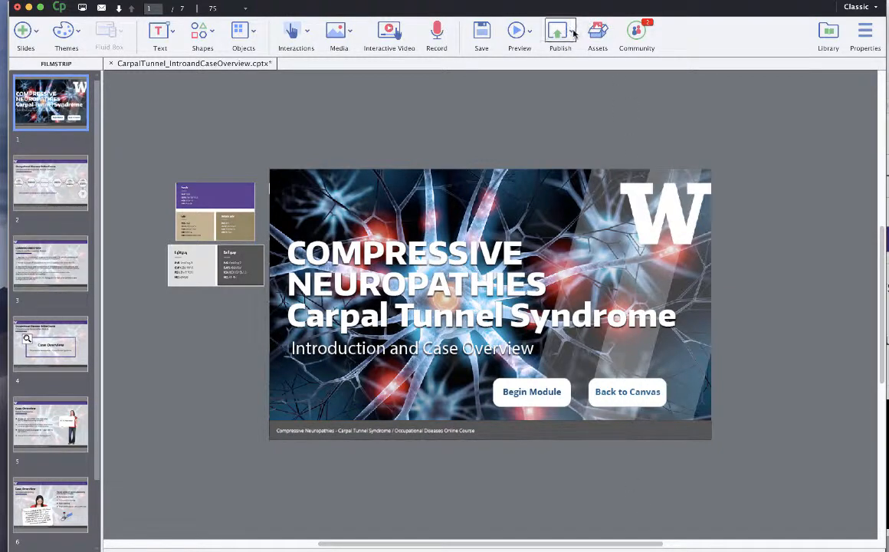
mouse_move(575, 64)
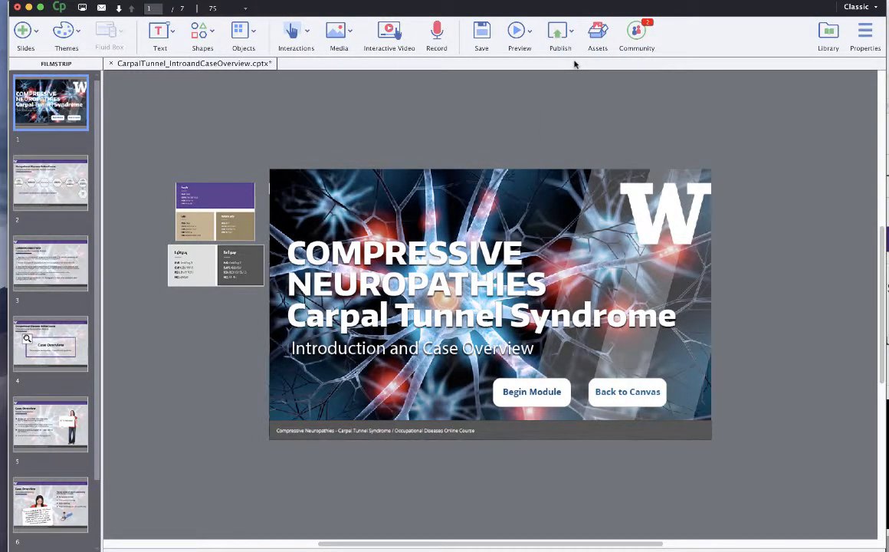
- Set up Publish To My Computer as zipped HTML5 output located in Downloads
left_click(560, 31)
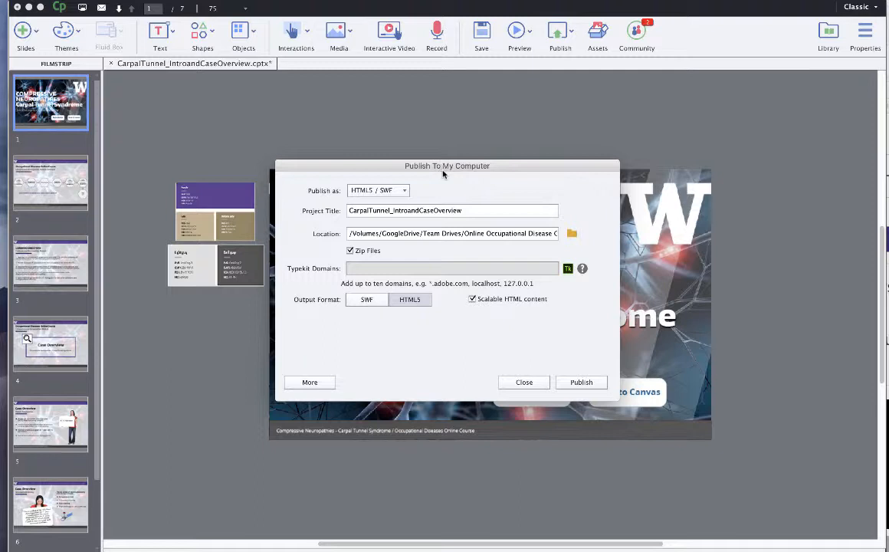
mouse_move(362, 222)
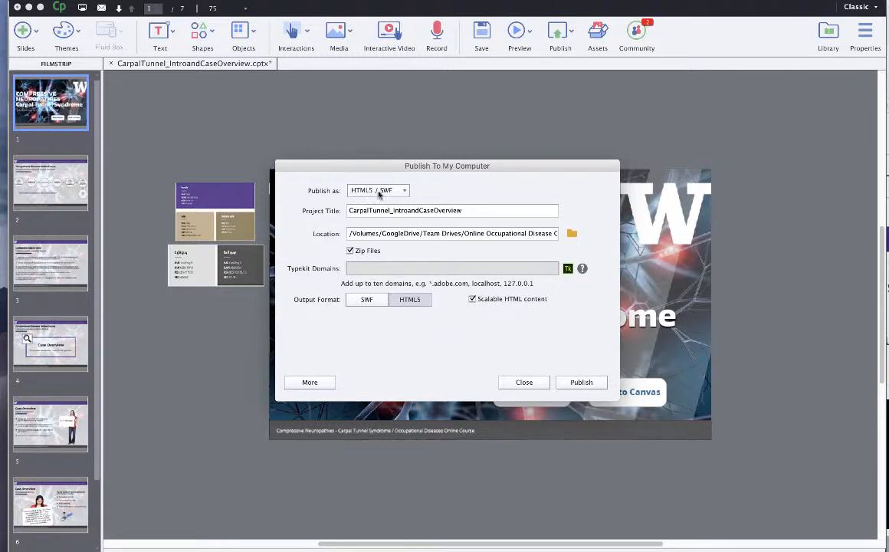
left_click(366, 298)
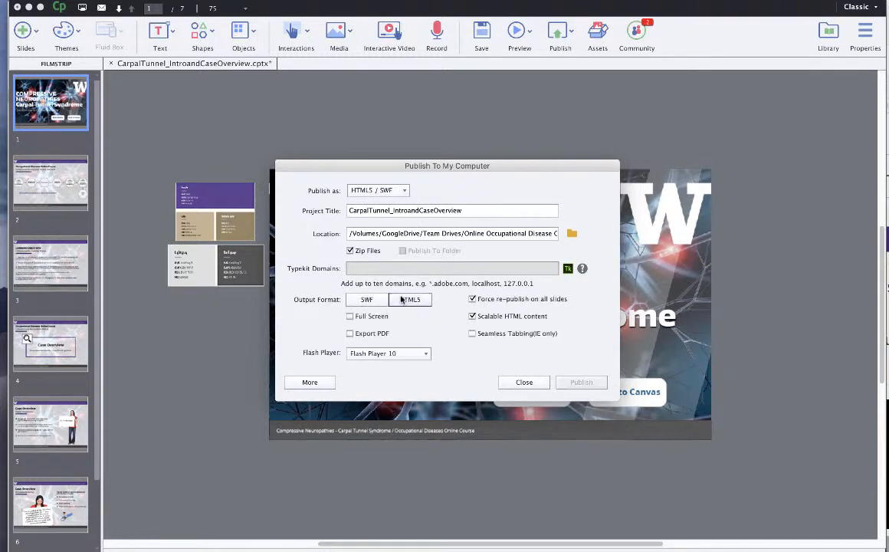
left_click(367, 299)
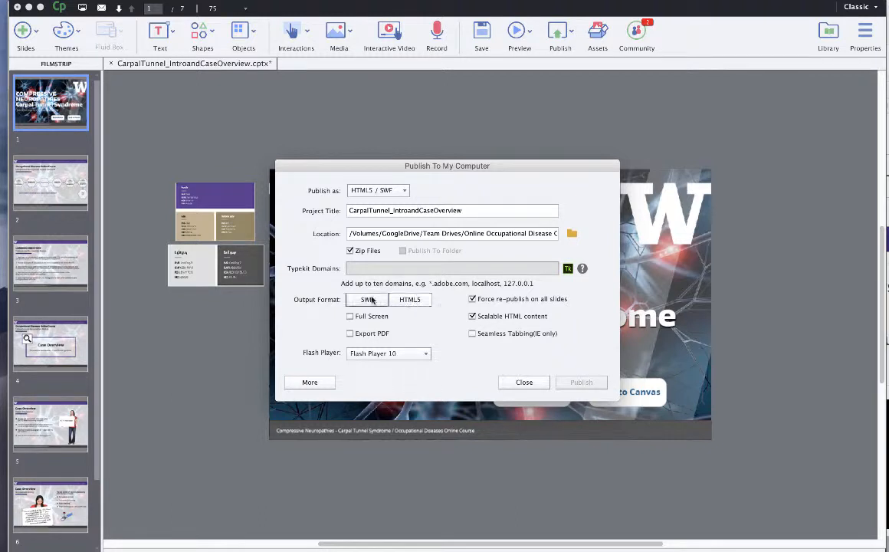
left_click(410, 299)
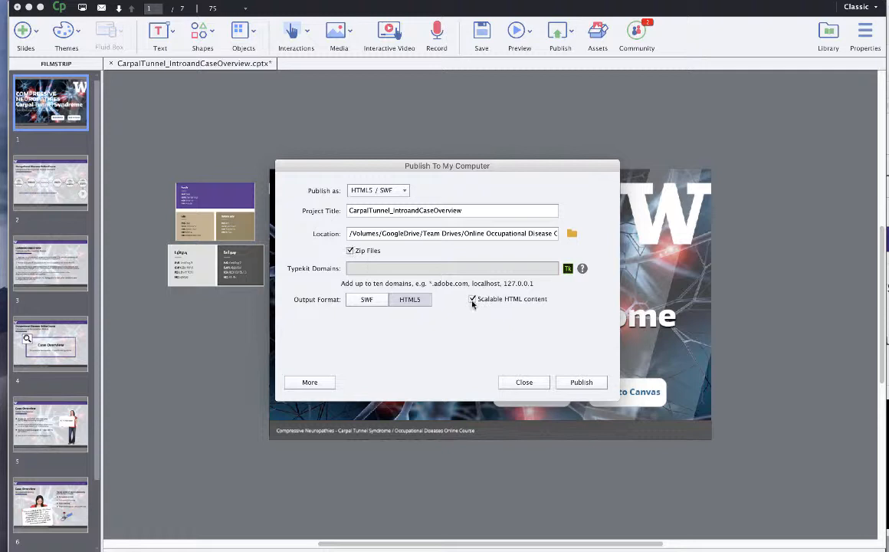
mouse_move(503, 304)
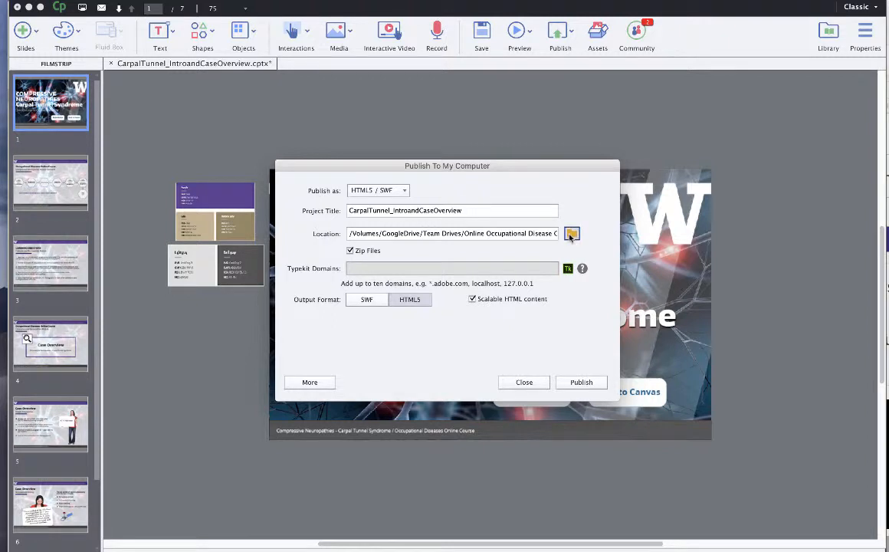
left_click(571, 234)
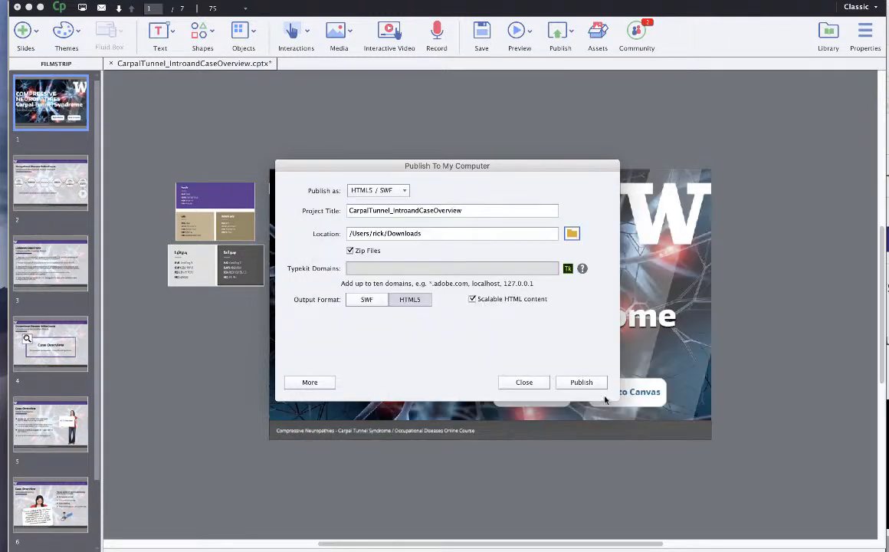
mouse_move(544, 410)
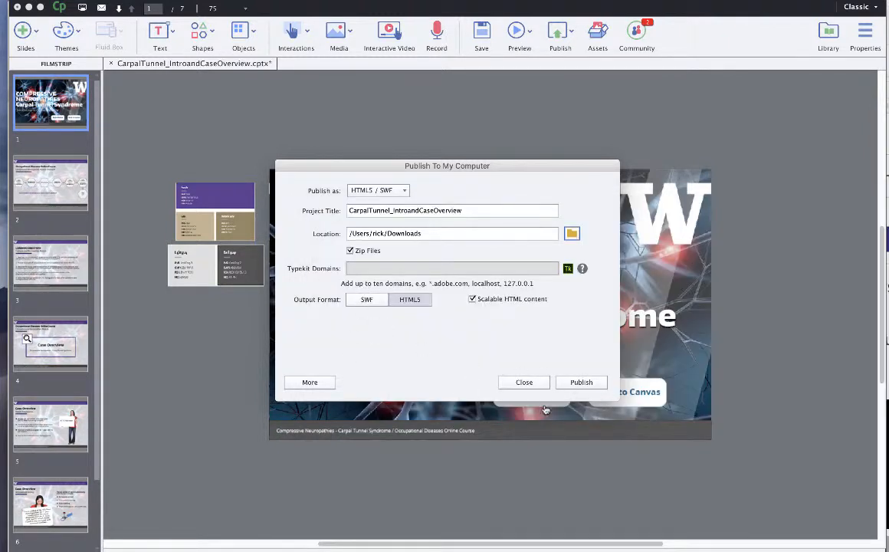
- Publish the zipped HTML5 package and acknowledge the success message
left_click(581, 381)
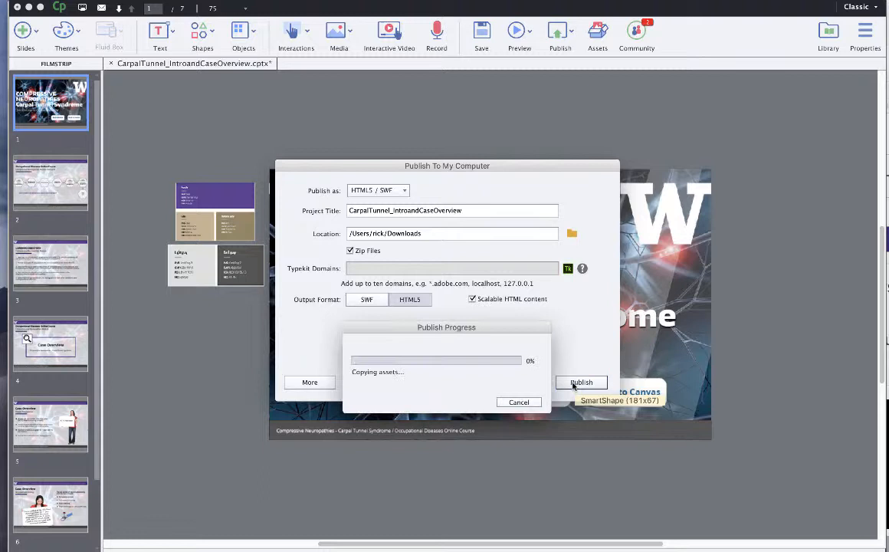
mouse_move(530, 377)
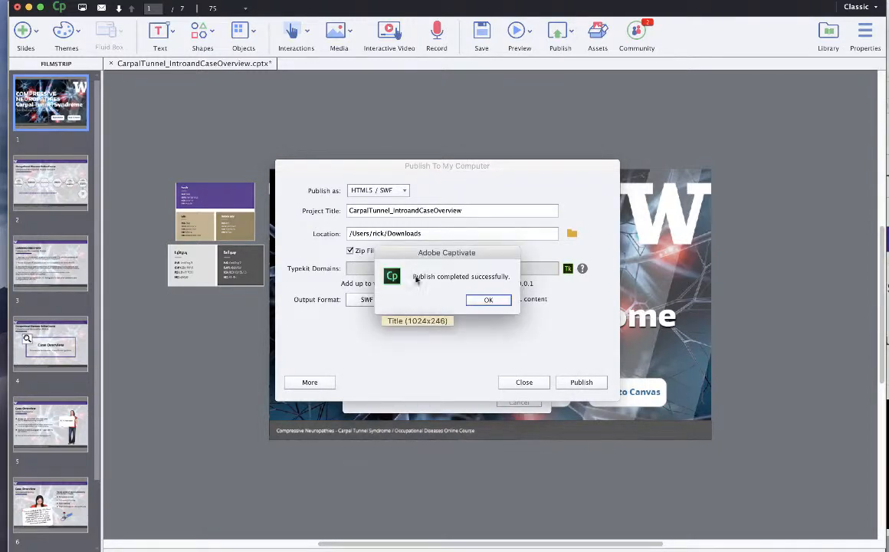
left_click(488, 300)
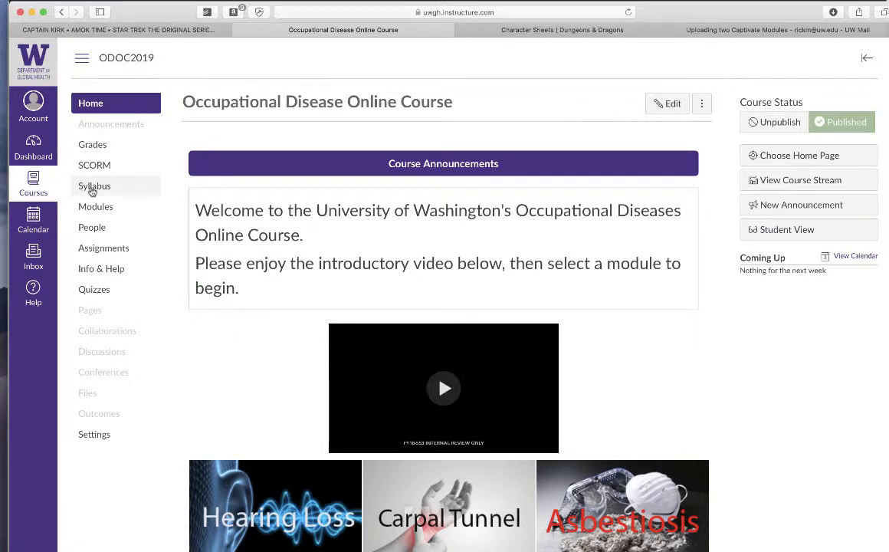
- Look over the course gradebook with the grades info panel closed
left_click(92, 145)
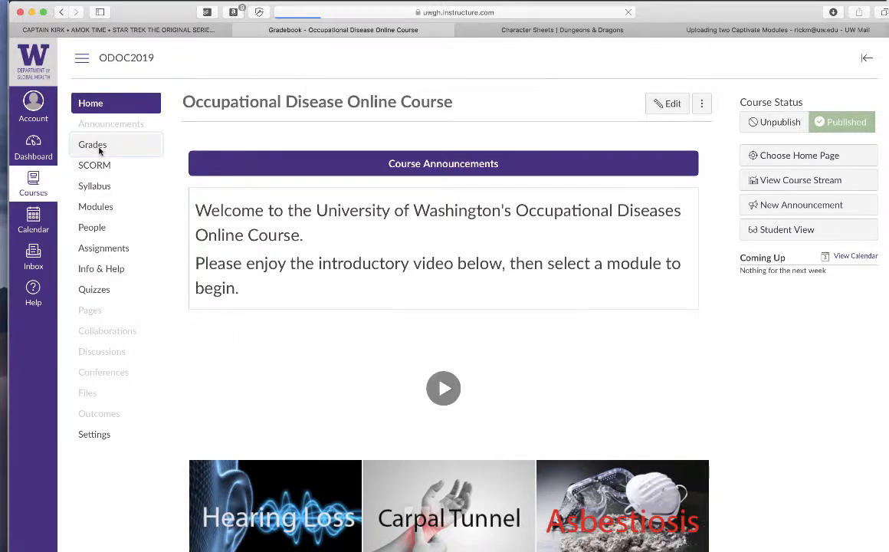
left_click(92, 144)
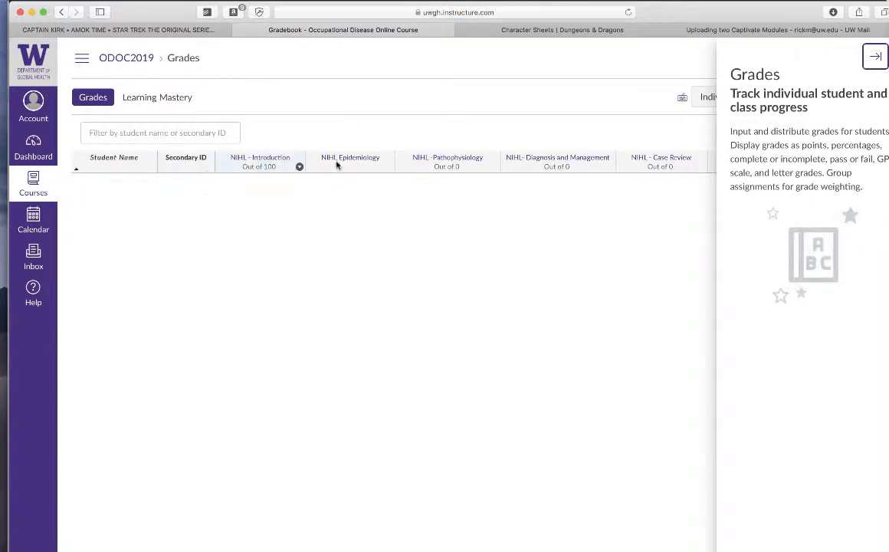
left_click(875, 56)
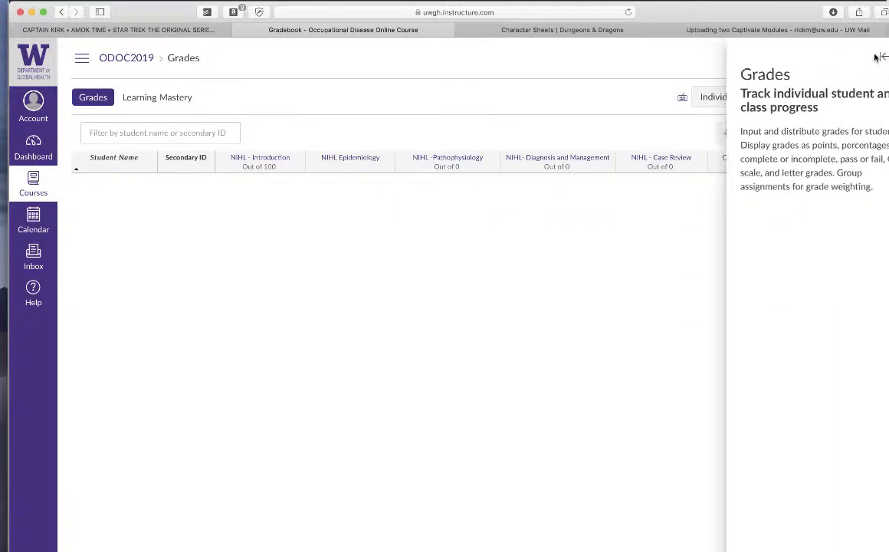
left_click(876, 57)
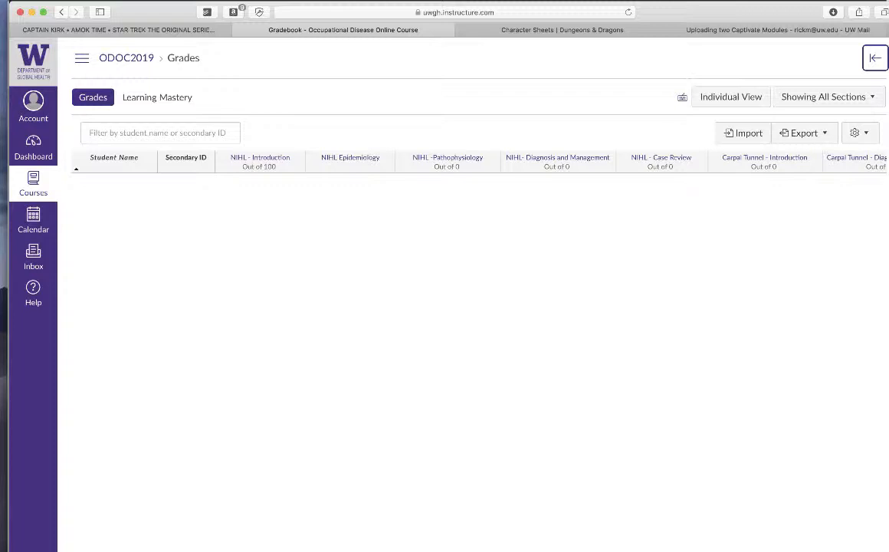
scroll("right", 3)
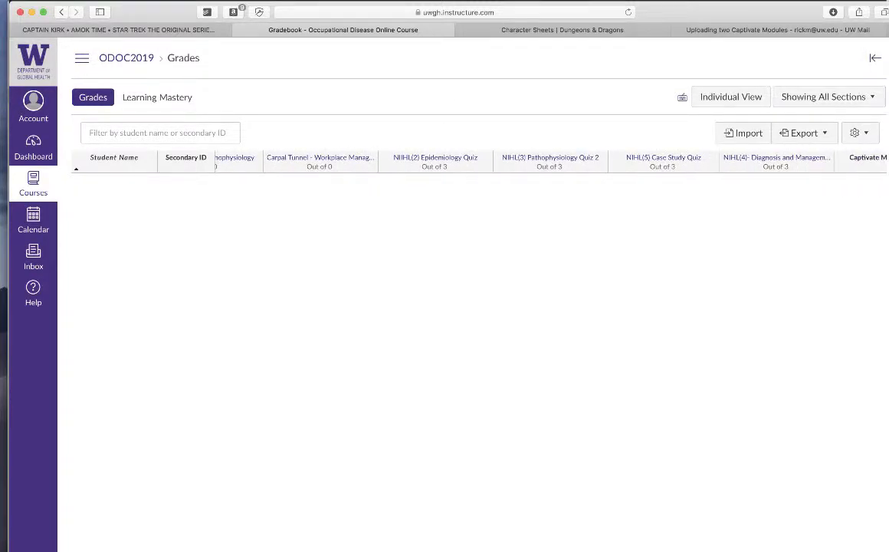
scroll("right", 3)
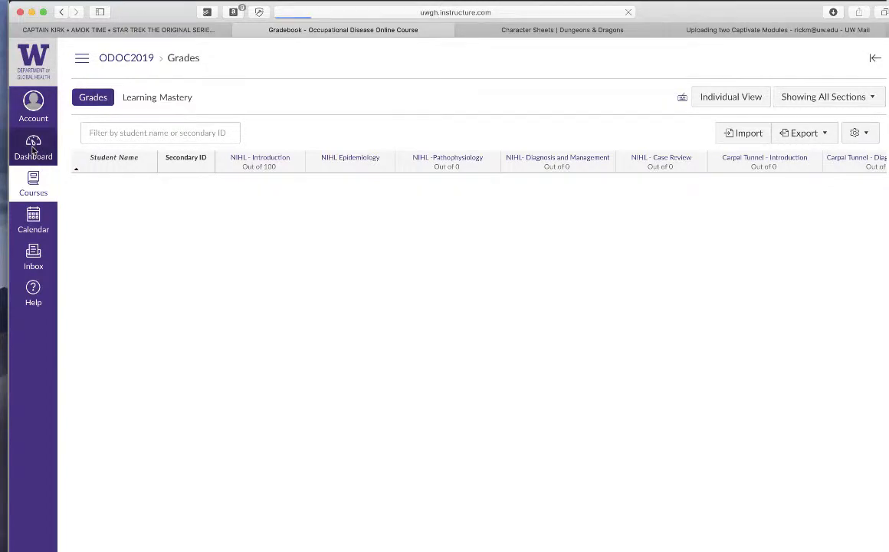
- Return to the Canvas Dashboard showing the ODOC2019 course card
left_click(33, 145)
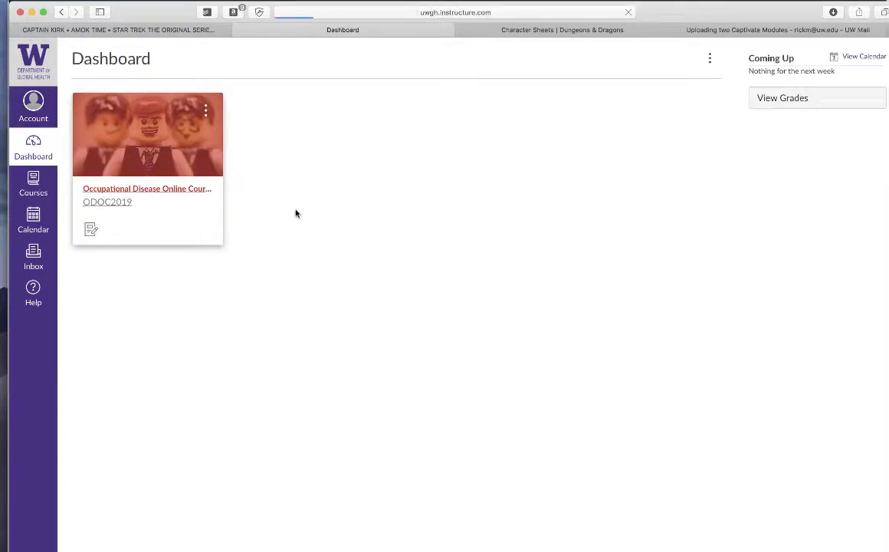
- Open the ODOC2019 course Modules and scroll through the Carpal Tunnel module items
left_click(146, 188)
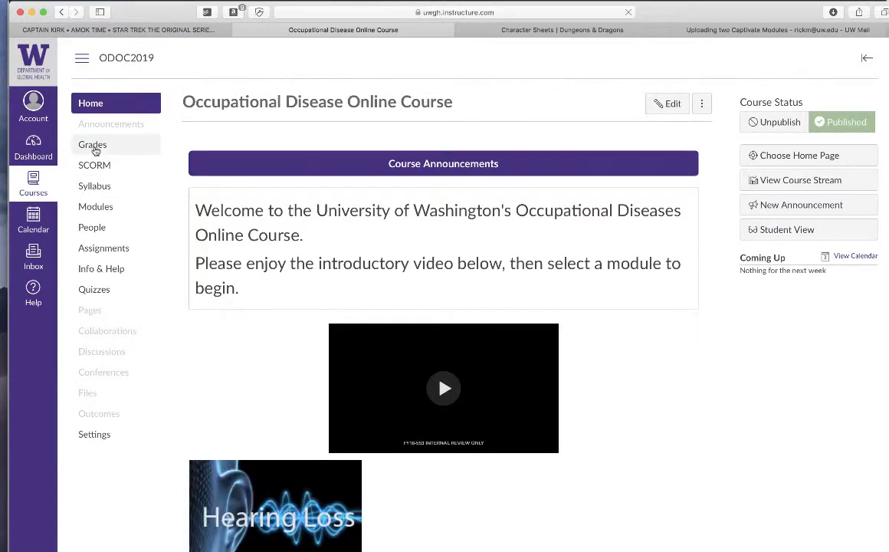
left_click(95, 206)
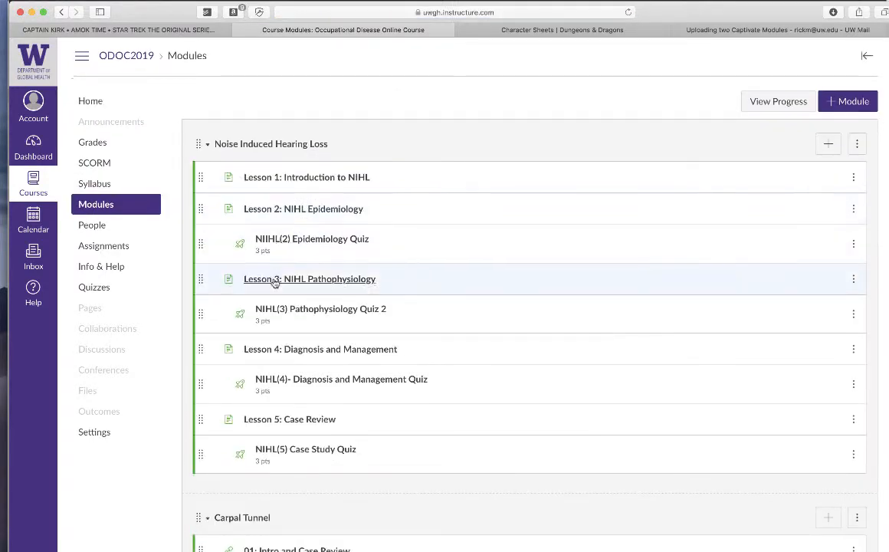
scroll("down", 3)
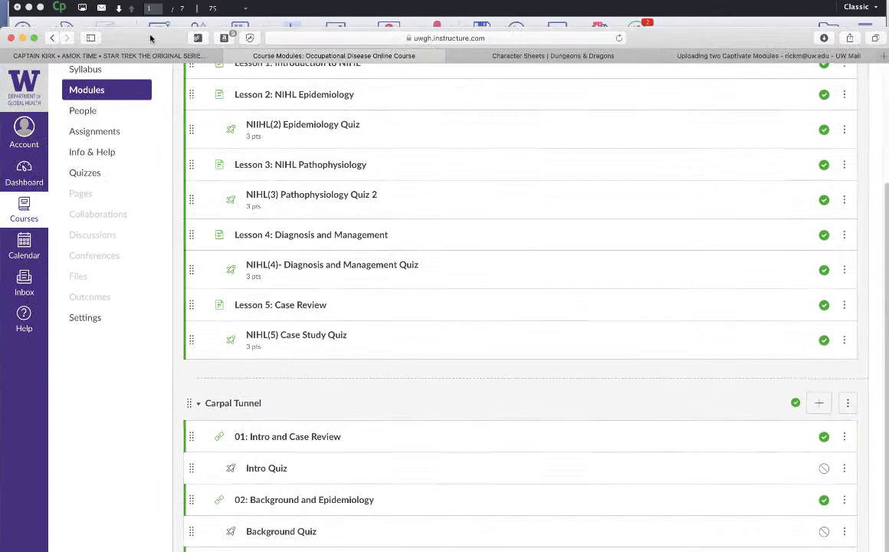
scroll("down", 3)
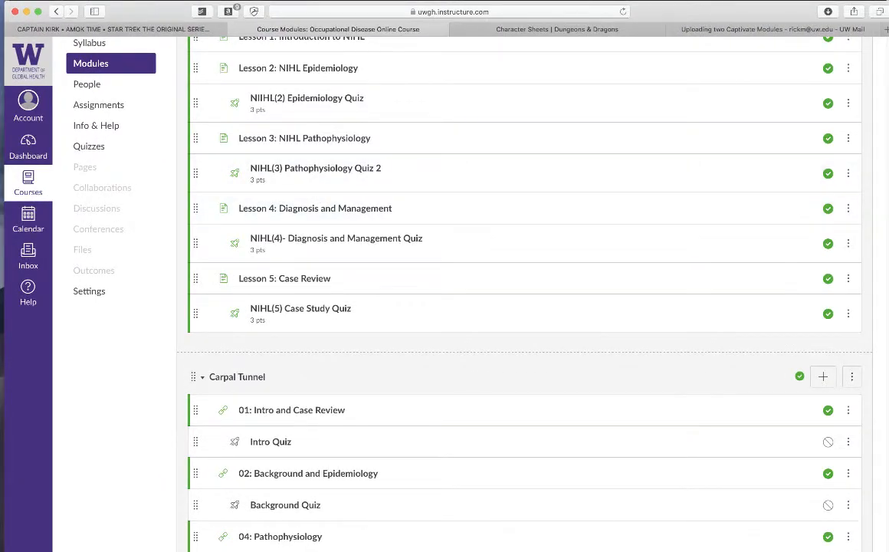
mouse_move(804, 441)
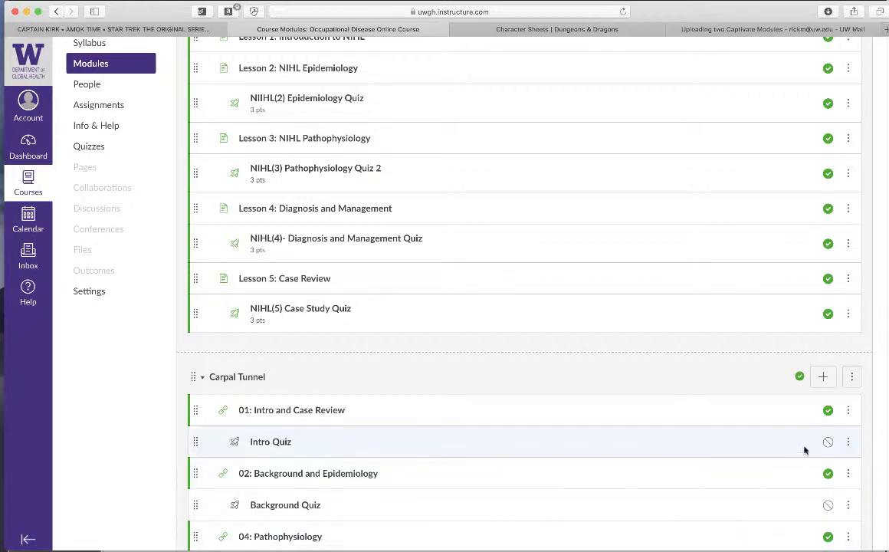
scroll("down", 3)
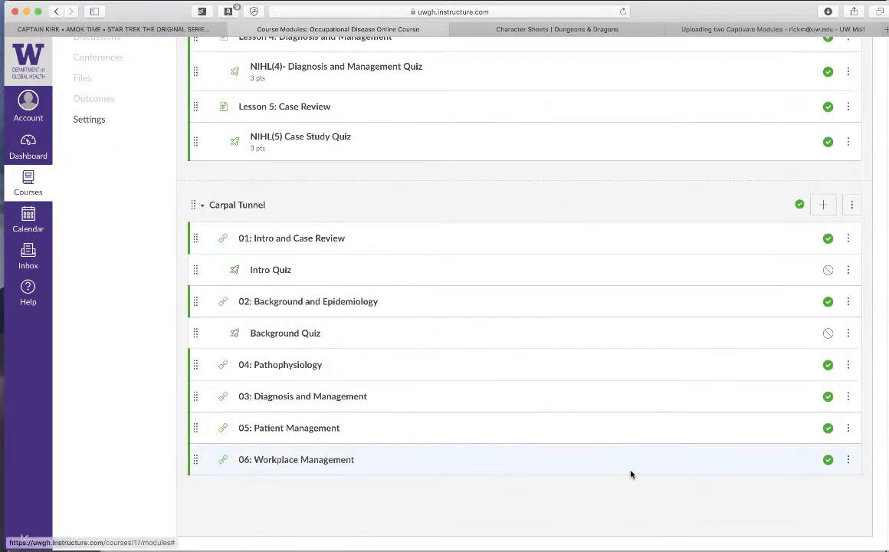
scroll("up", 3)
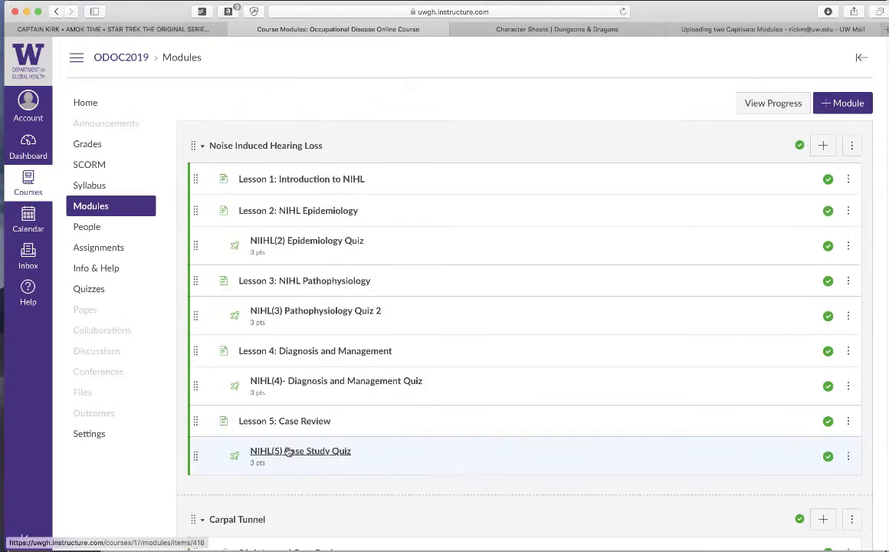
- Open the course SCORM page and start an upload from the Downloads folder
left_click(89, 164)
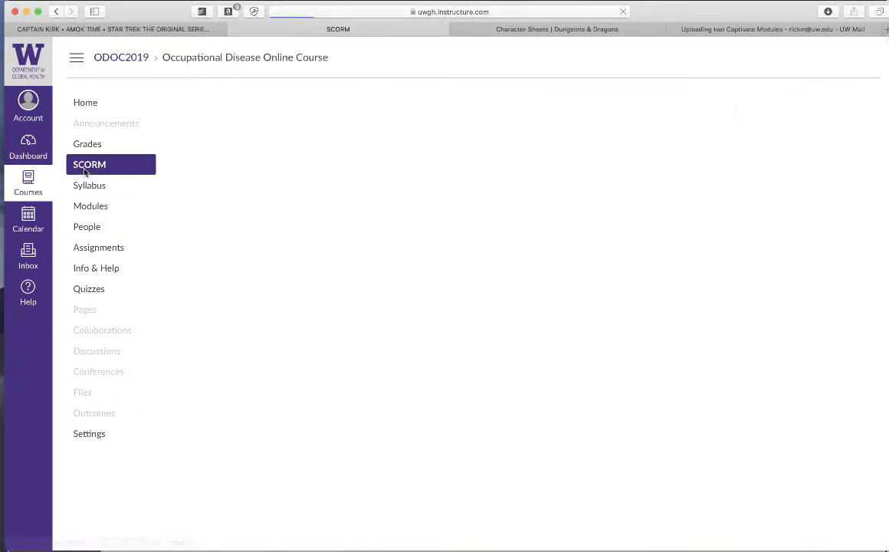
left_click(89, 164)
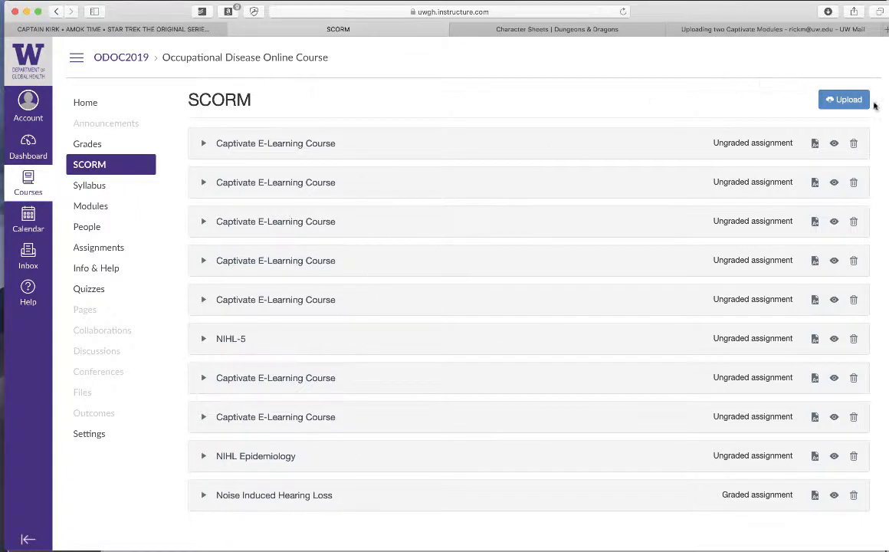
mouse_move(184, 194)
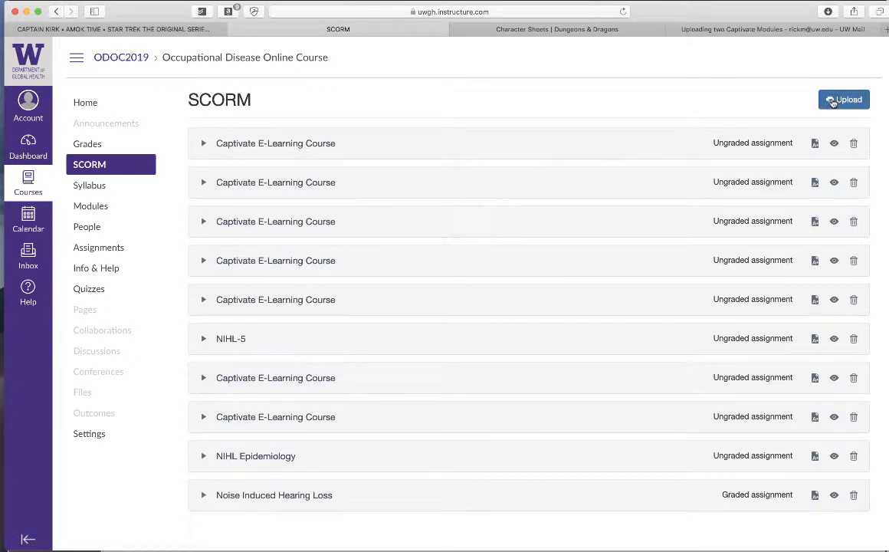
left_click(843, 99)
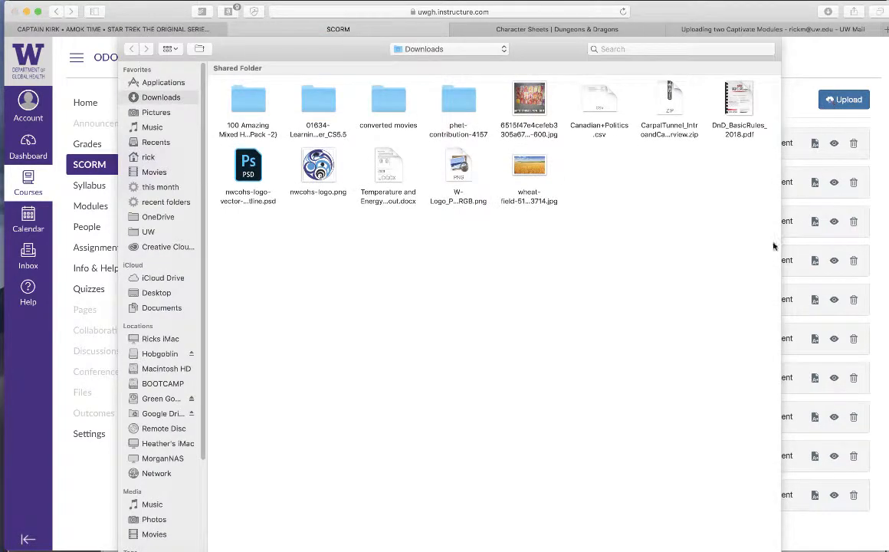
- Upload CarpalTunnel_IntroandCaseOverview.zip so Compressive Neuropathy appears in the SCORM list
left_click(668, 97)
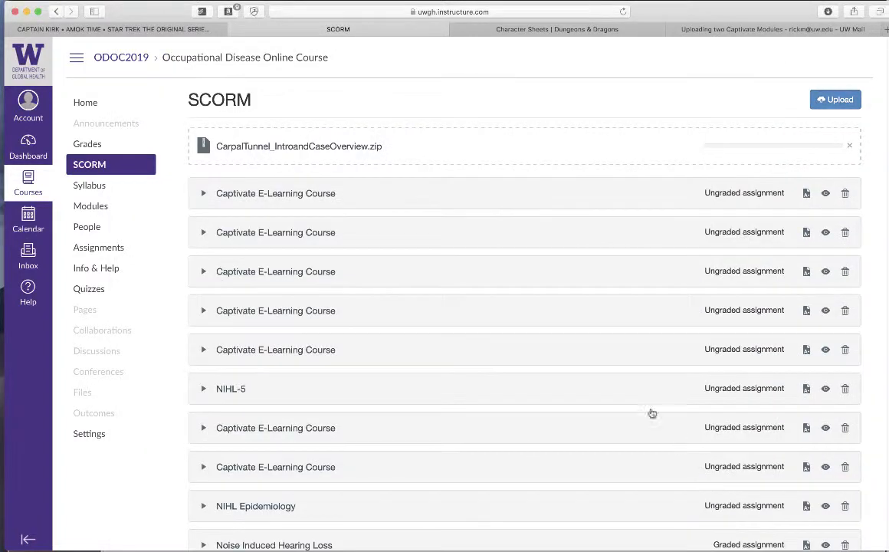
mouse_move(618, 204)
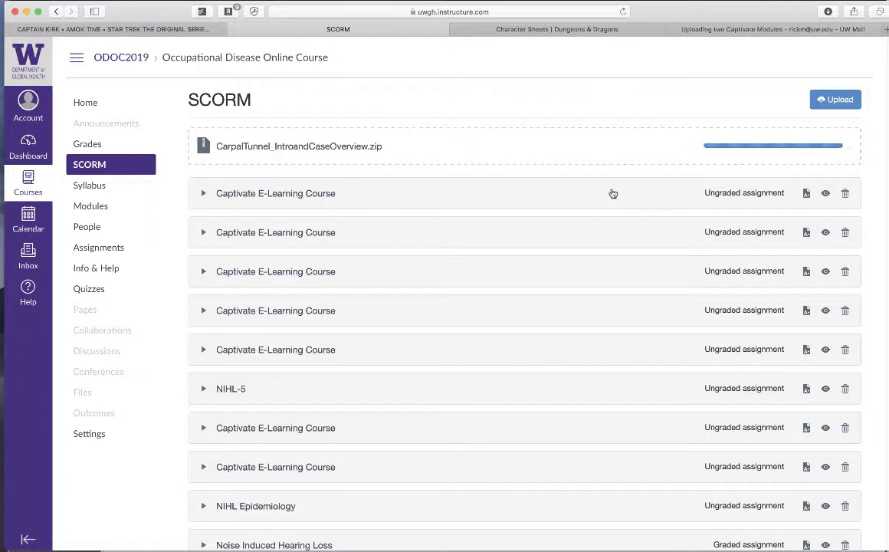
mouse_move(564, 197)
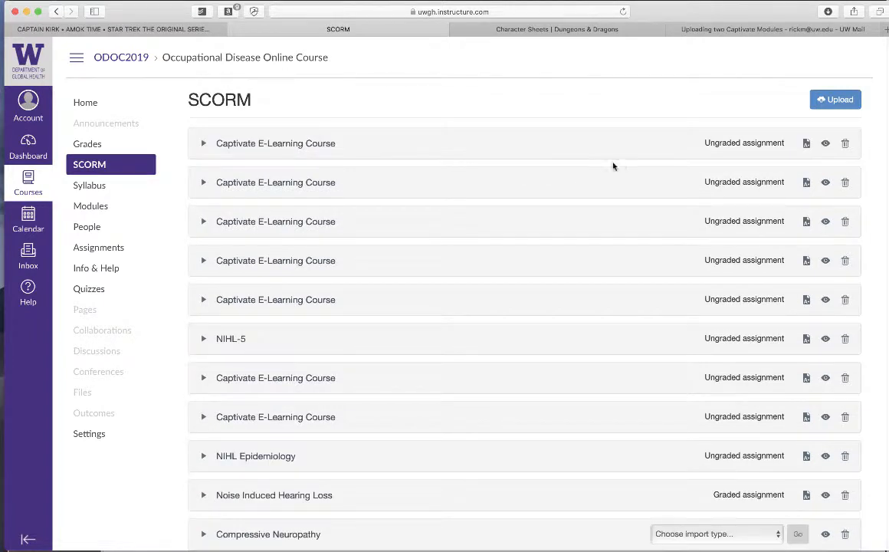
scroll("down", 3)
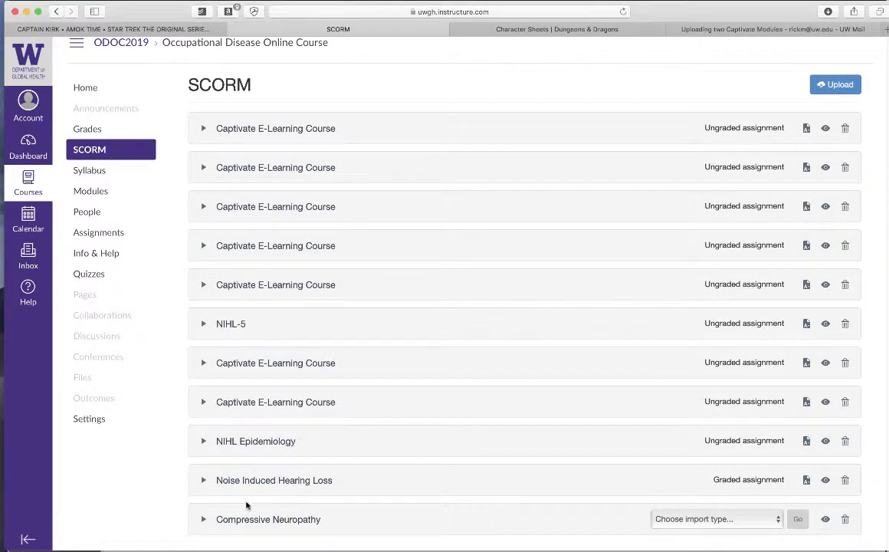
mouse_move(302, 529)
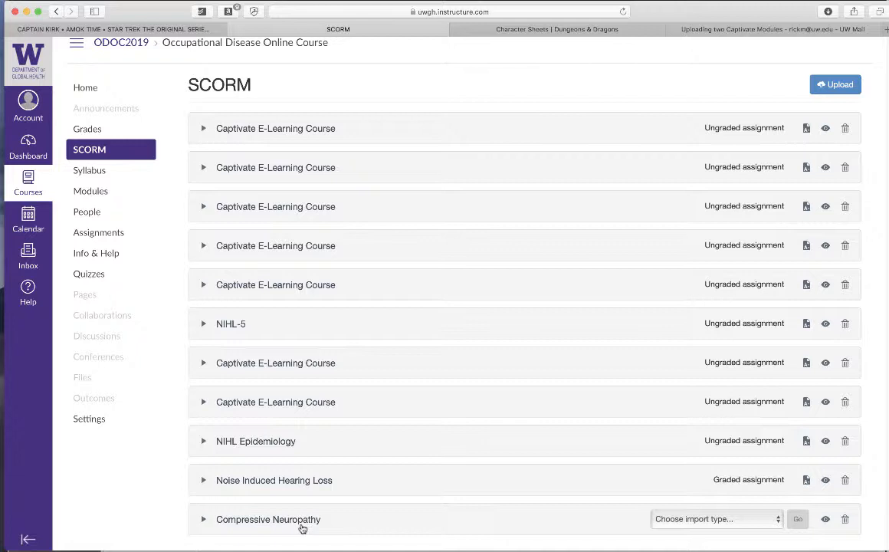
mouse_move(560, 519)
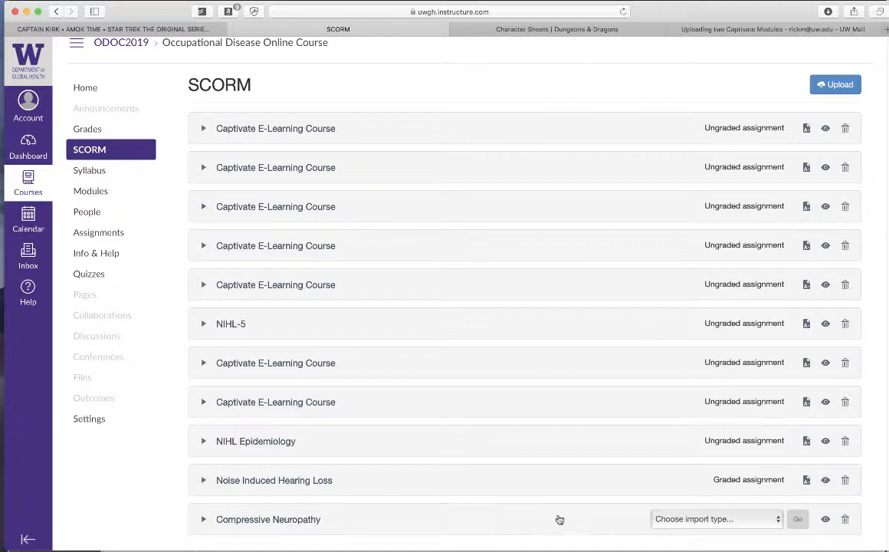
- Import the Compressive Neuropathy SCORM package with the 'Import as graded assignment' option
left_click(715, 519)
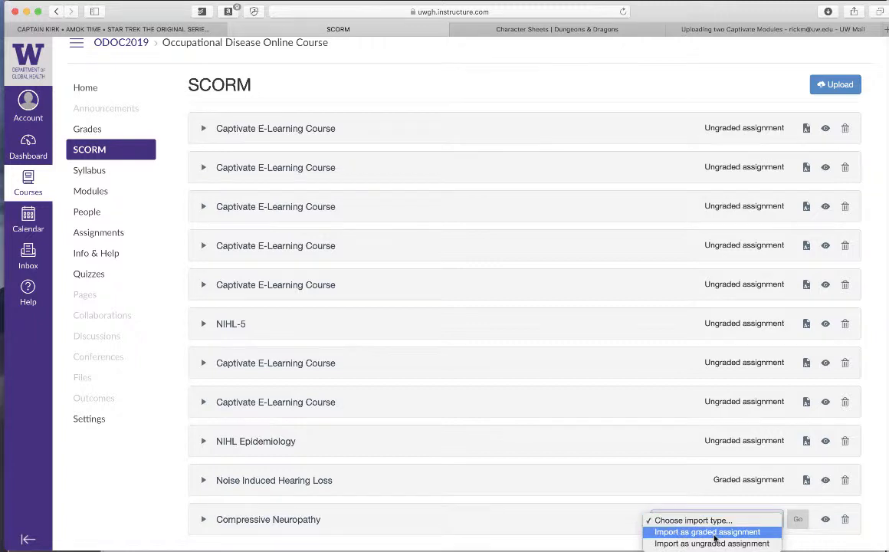
left_click(708, 531)
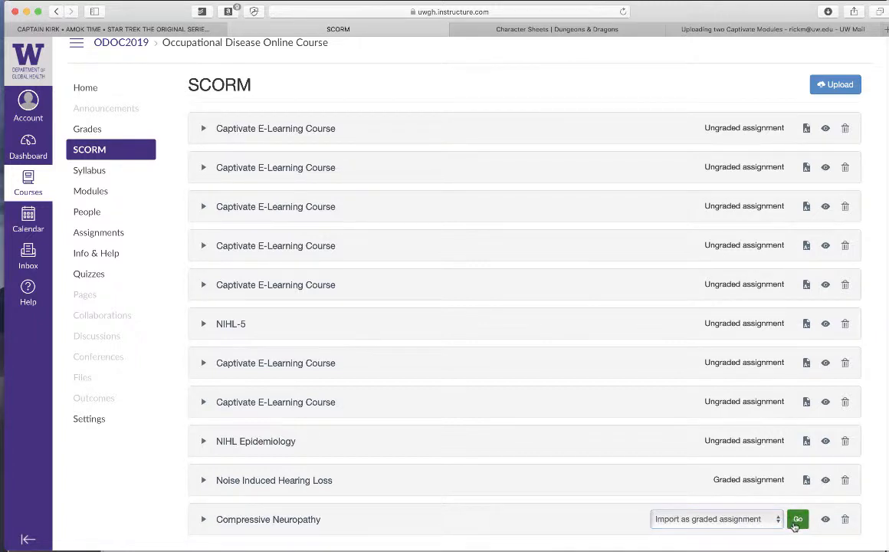
left_click(798, 519)
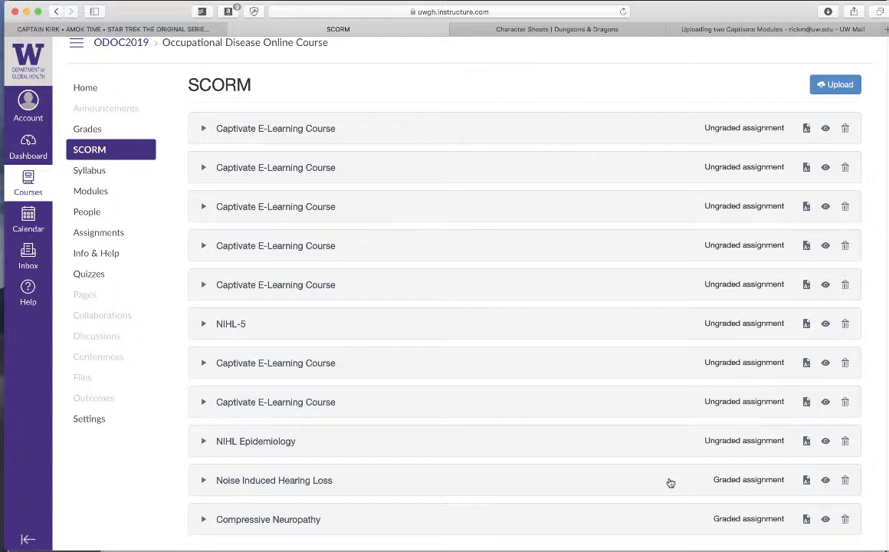
mouse_move(89, 170)
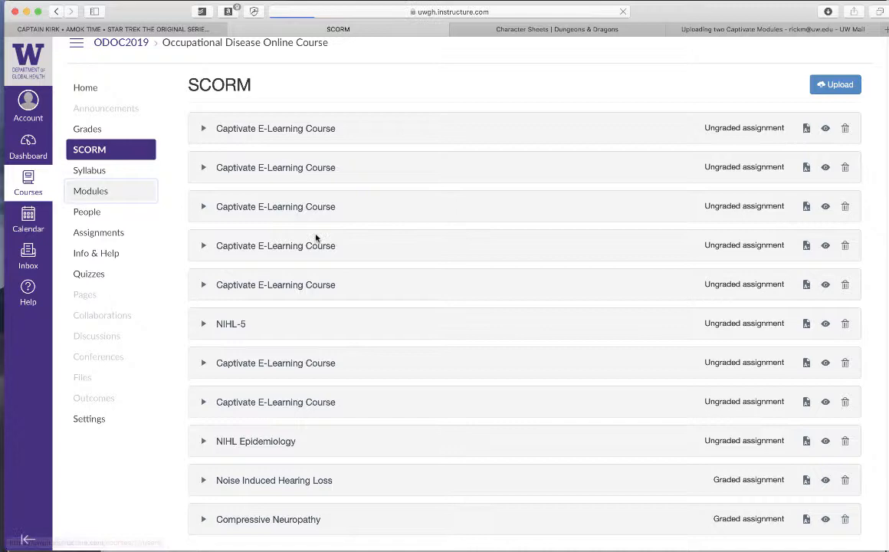
- Publish the Compressive Neuropathy assignment from the course Assignments list
left_click(90, 191)
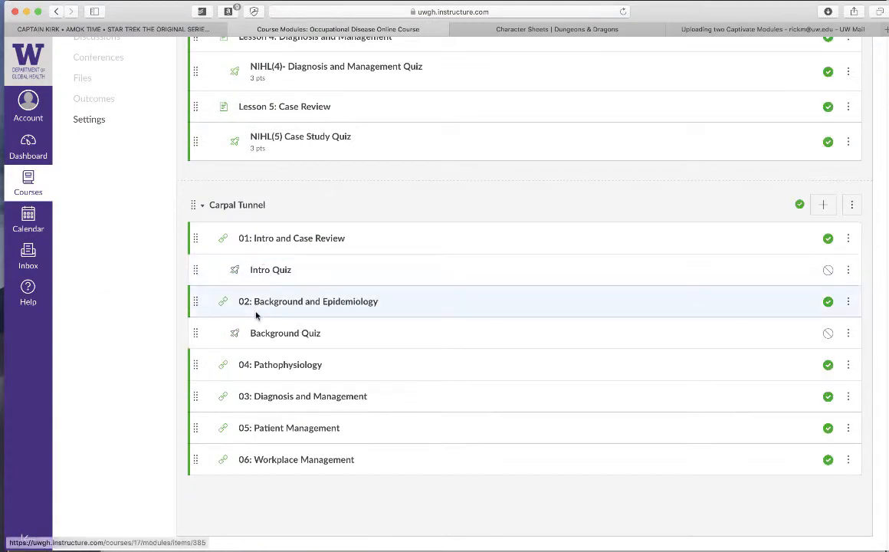
mouse_move(253, 196)
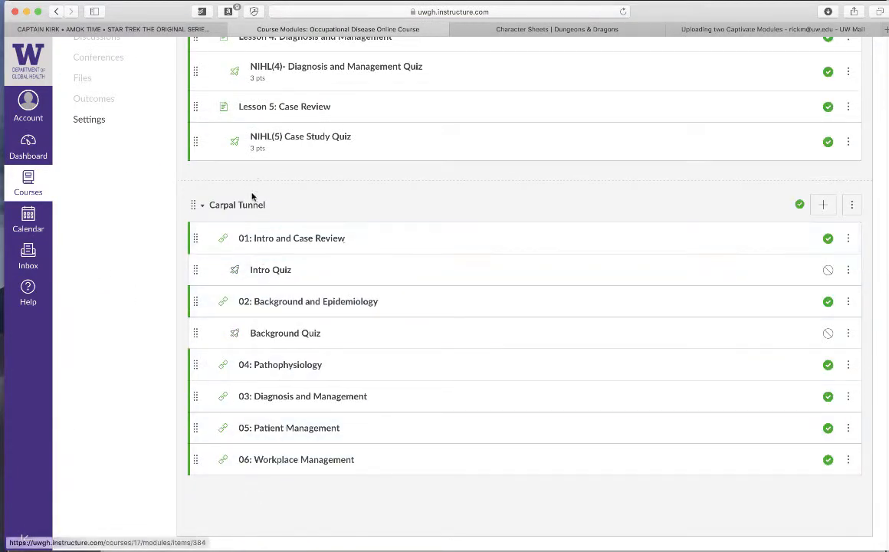
scroll("up", 3)
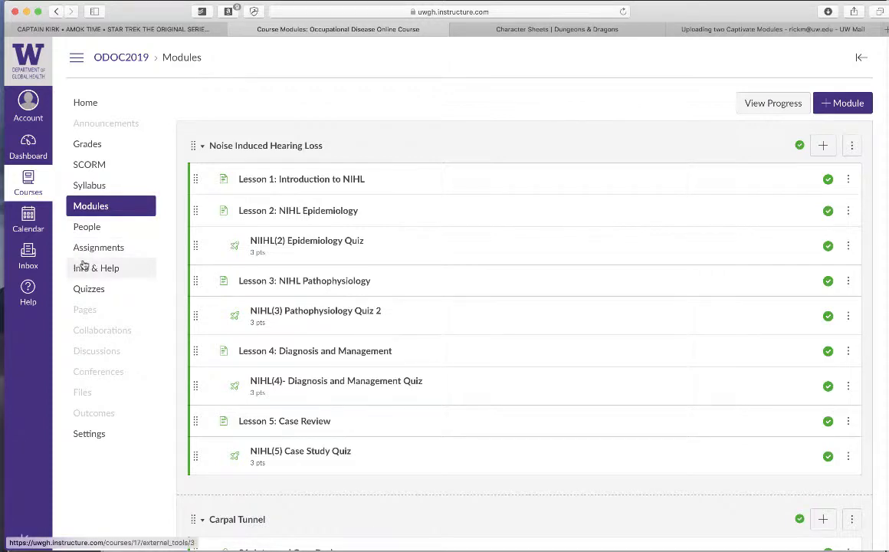
left_click(98, 247)
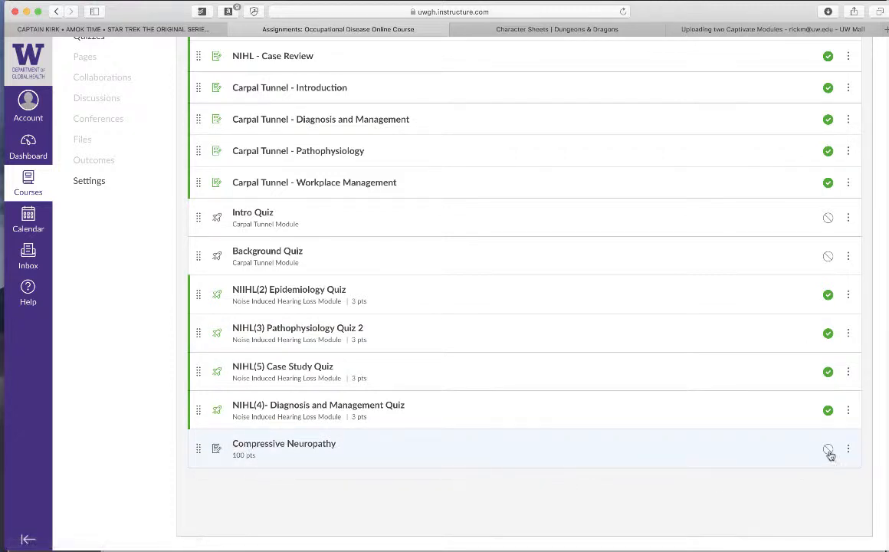
left_click(827, 449)
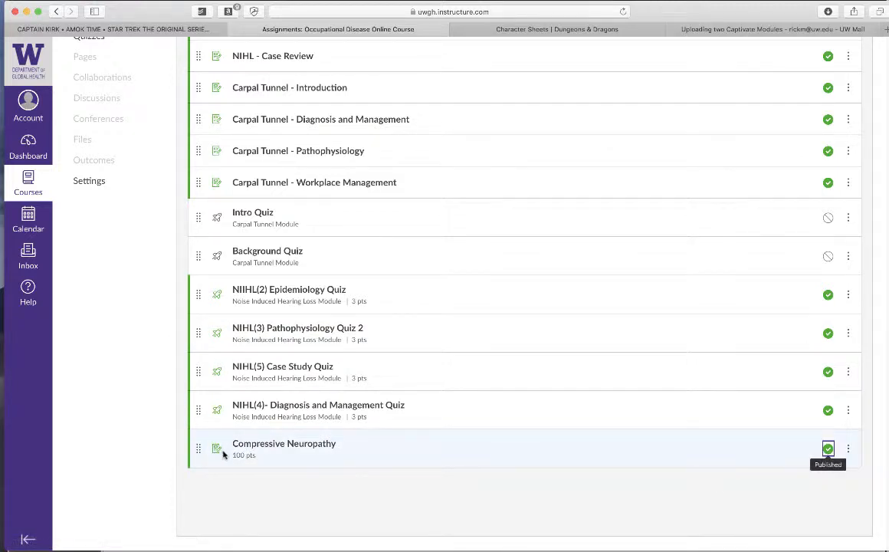
mouse_move(298, 444)
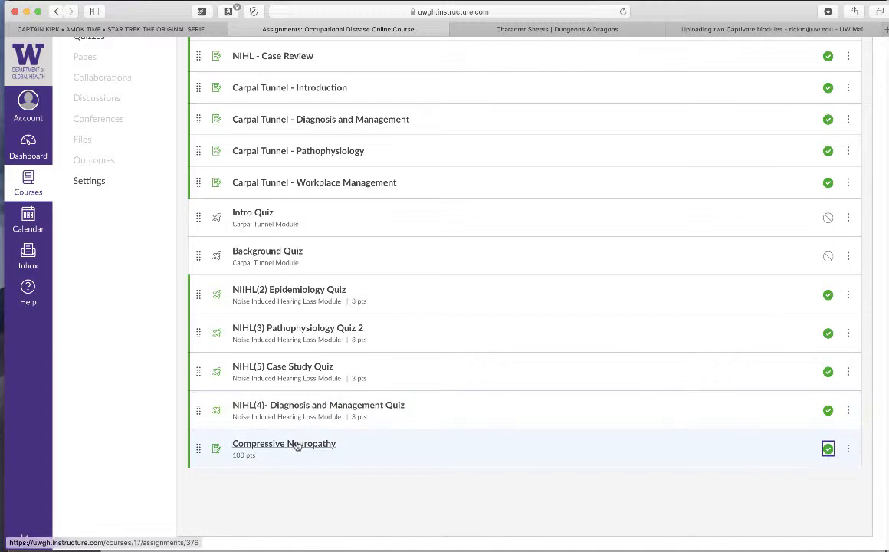
mouse_move(277, 449)
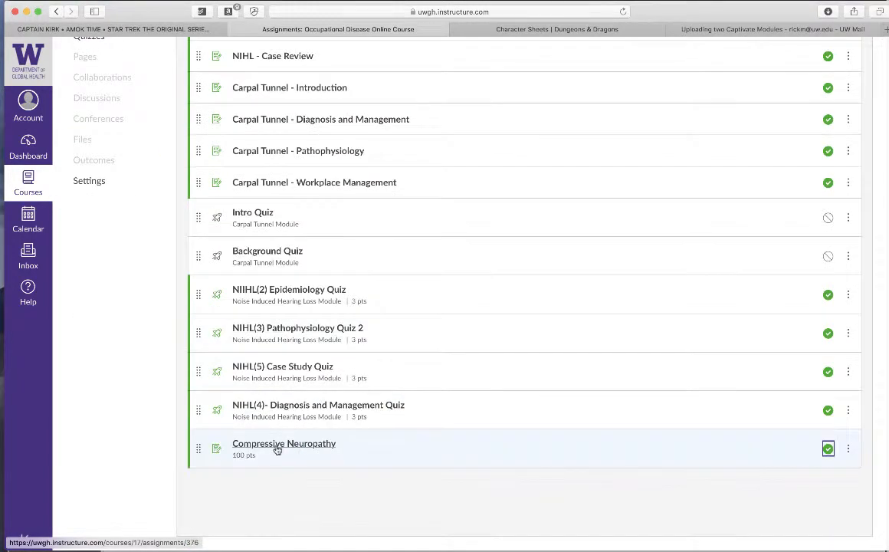
- Check that the Compressive Neuropathy assignment opens, then return to Modules
left_click(284, 443)
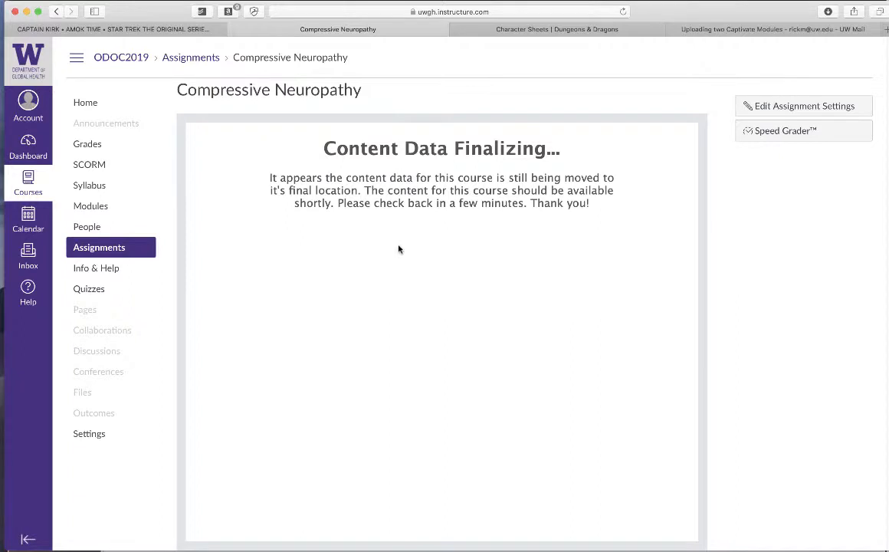
mouse_move(89, 164)
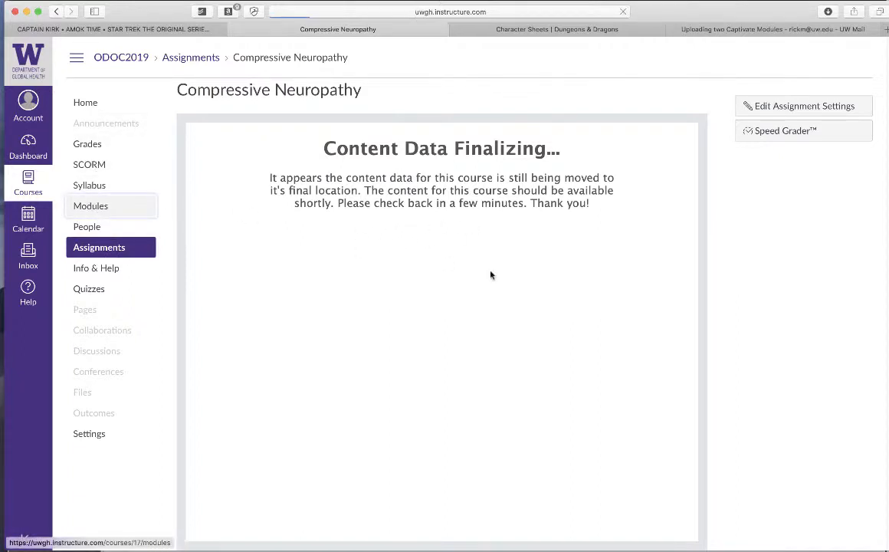
left_click(90, 206)
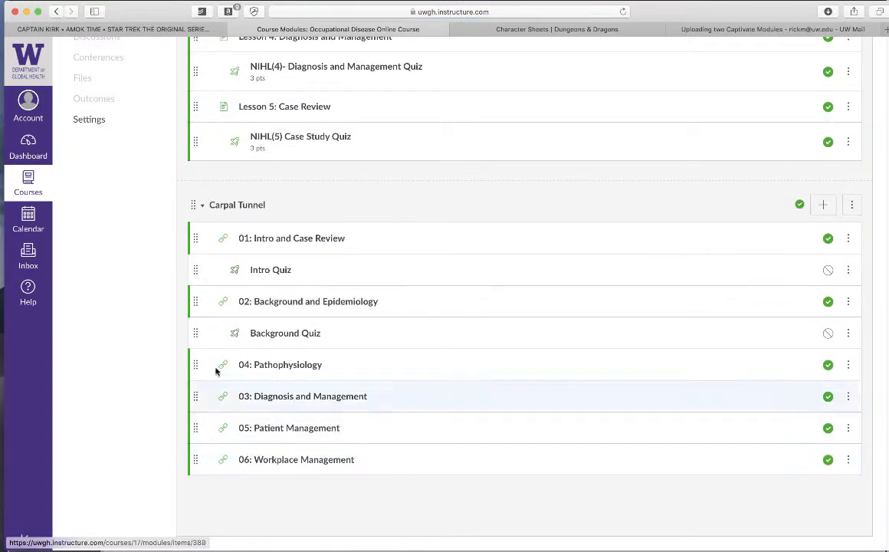
- Add the Compressive Neuropathy assignment as a new item in the Carpal Tunnel module
left_click(822, 205)
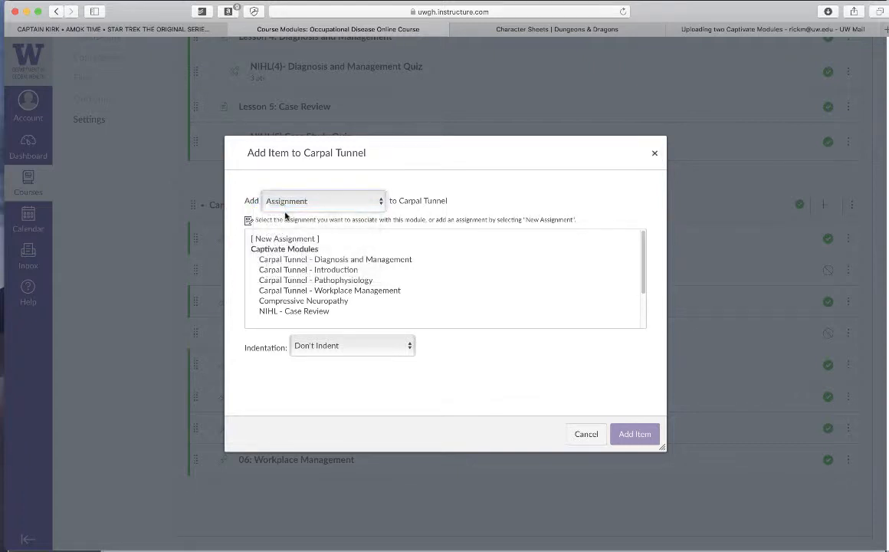
left_click(303, 301)
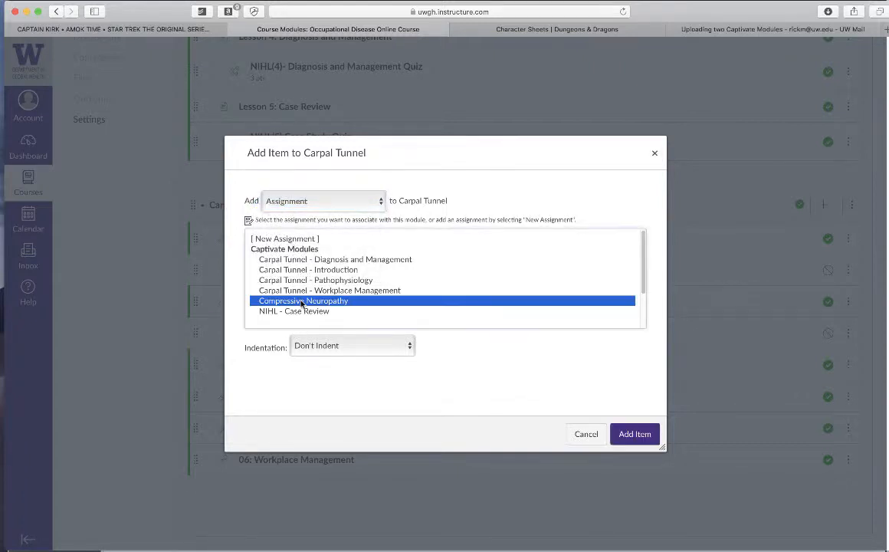
left_click(634, 434)
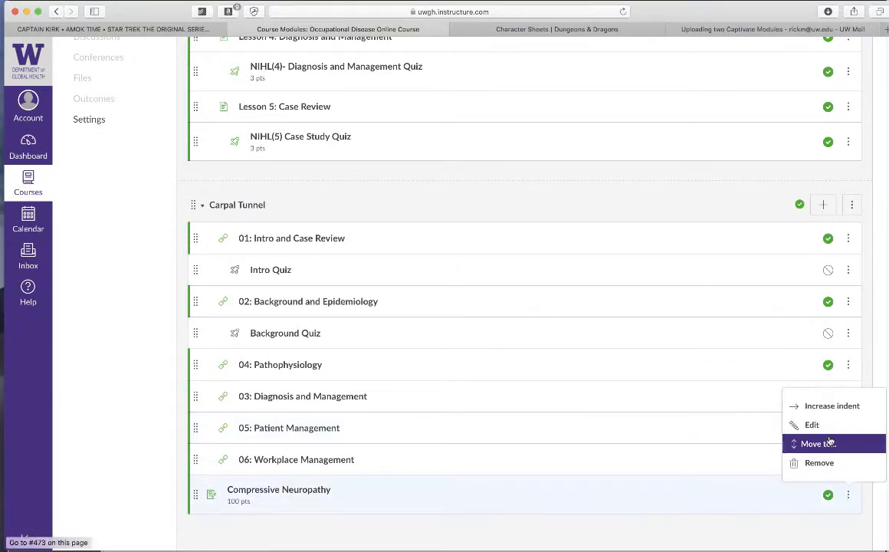
- Retitle the module item to '07: Compressive Neuropathy' and open its player page
left_click(811, 424)
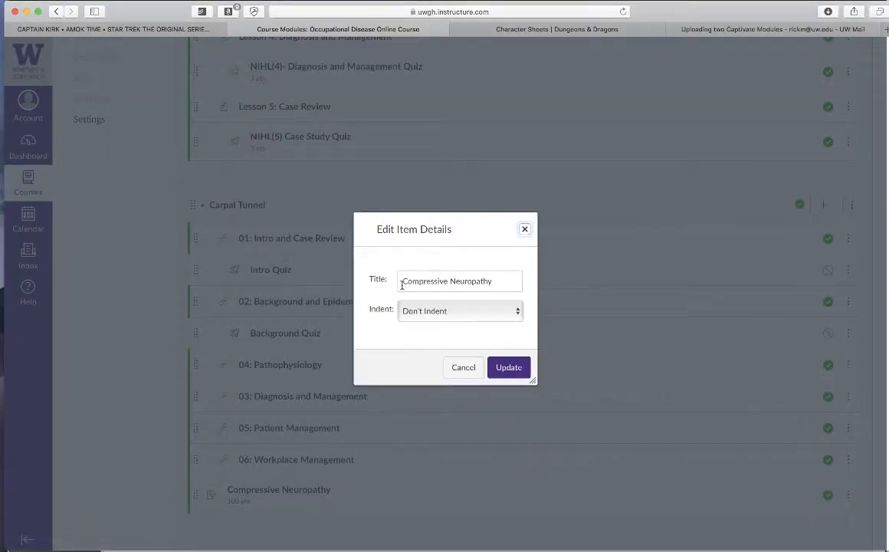
type("07")
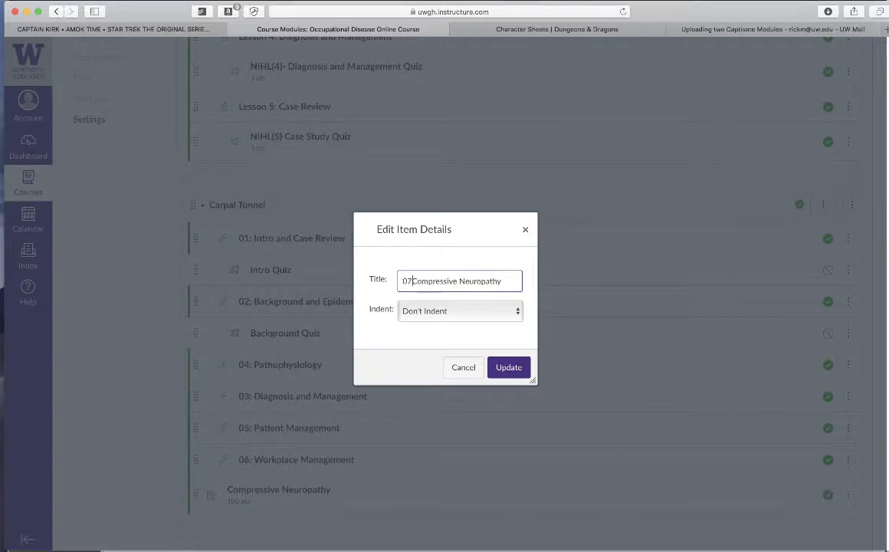
type(":")
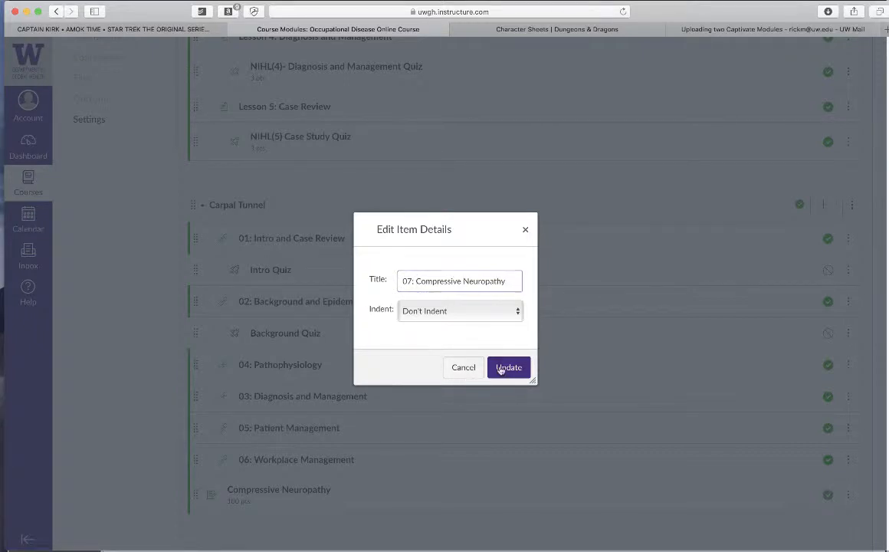
left_click(508, 367)
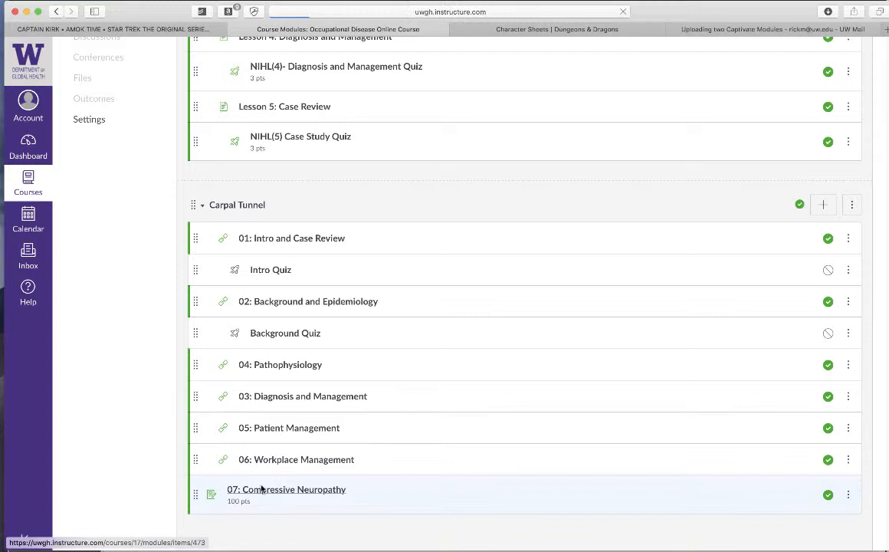
left_click(286, 489)
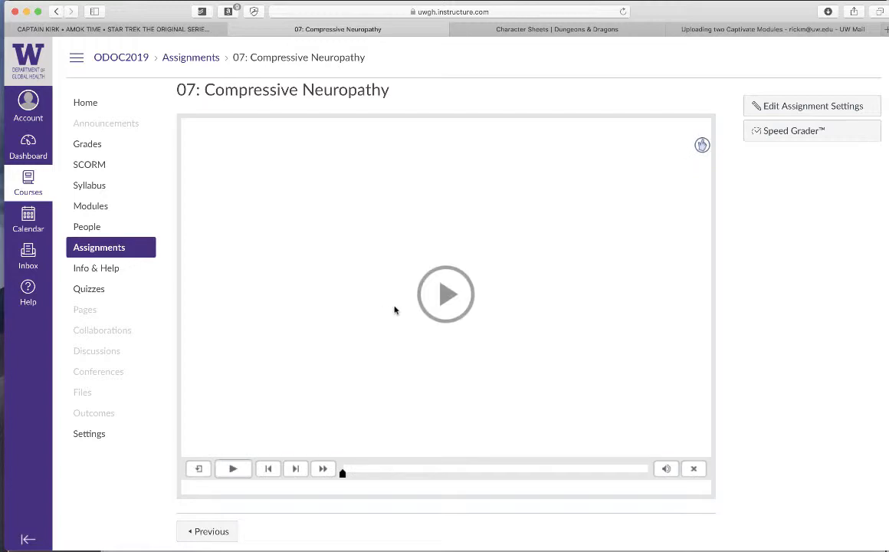
- Play the package, begin the module, and advance past overview and learning objectives to Case Overview
left_click(446, 295)
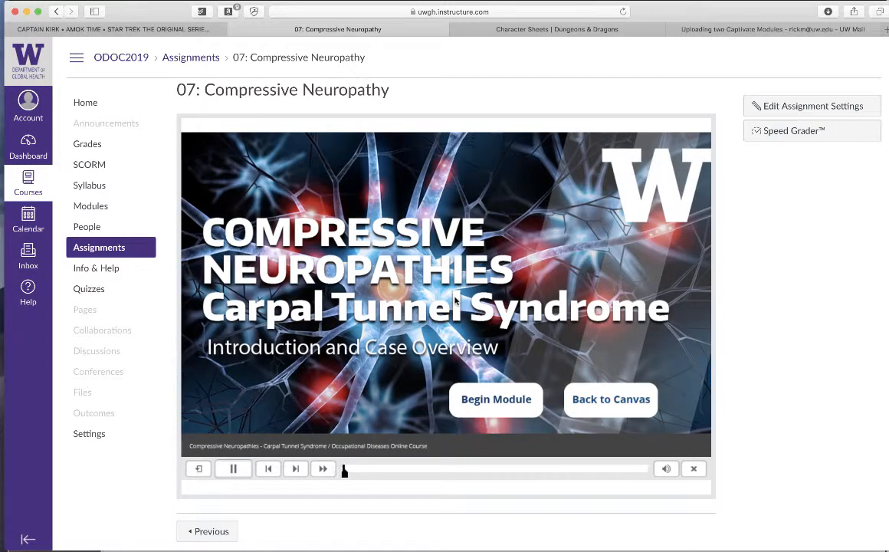
left_click(496, 399)
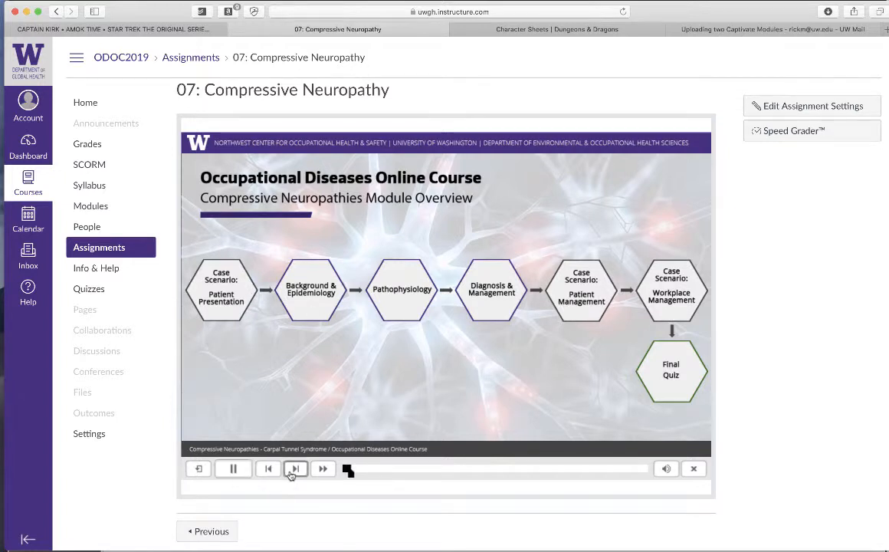
left_click(295, 468)
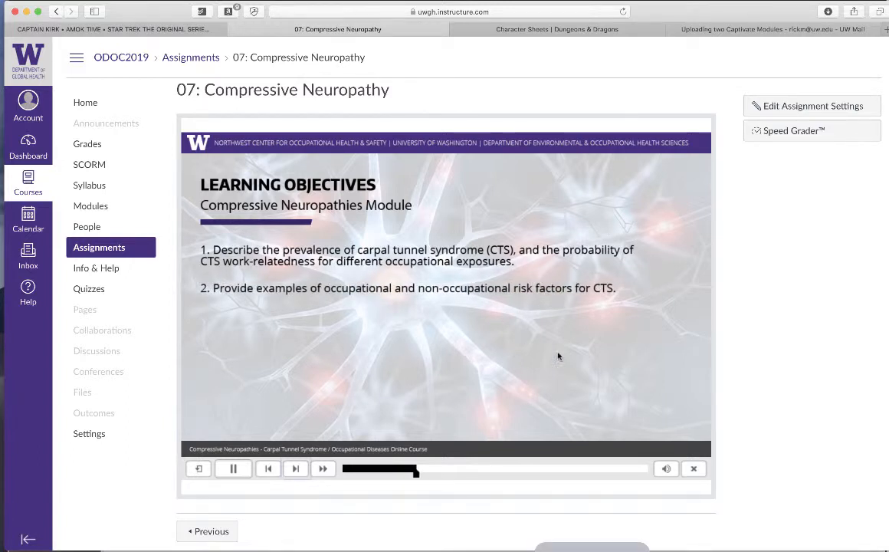
mouse_move(620, 459)
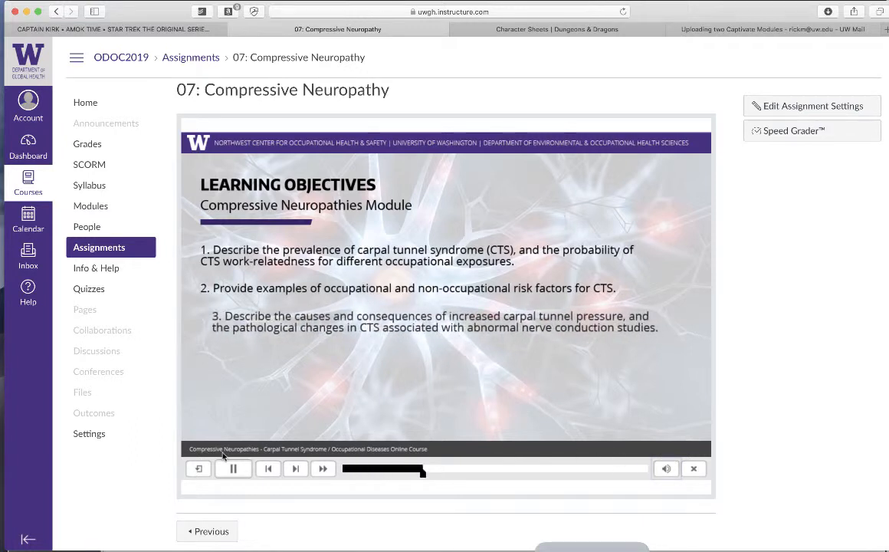
mouse_move(241, 333)
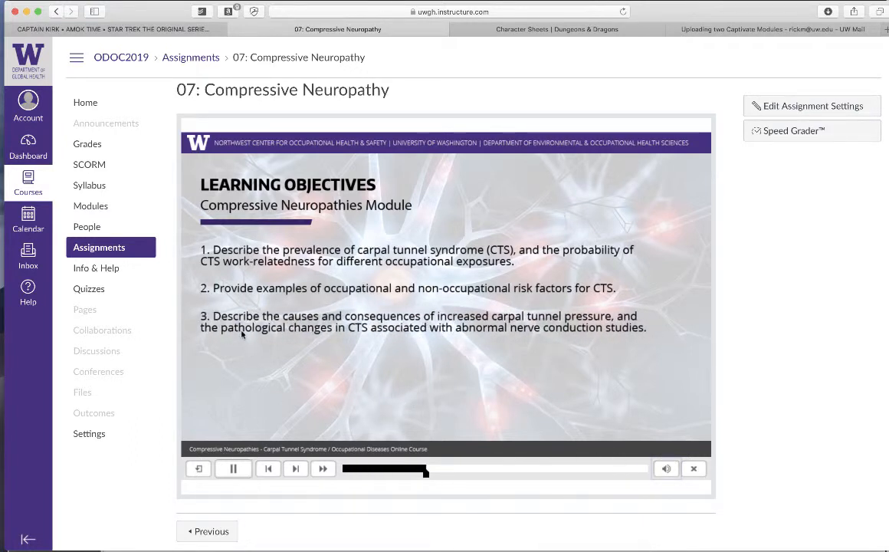
left_click(295, 468)
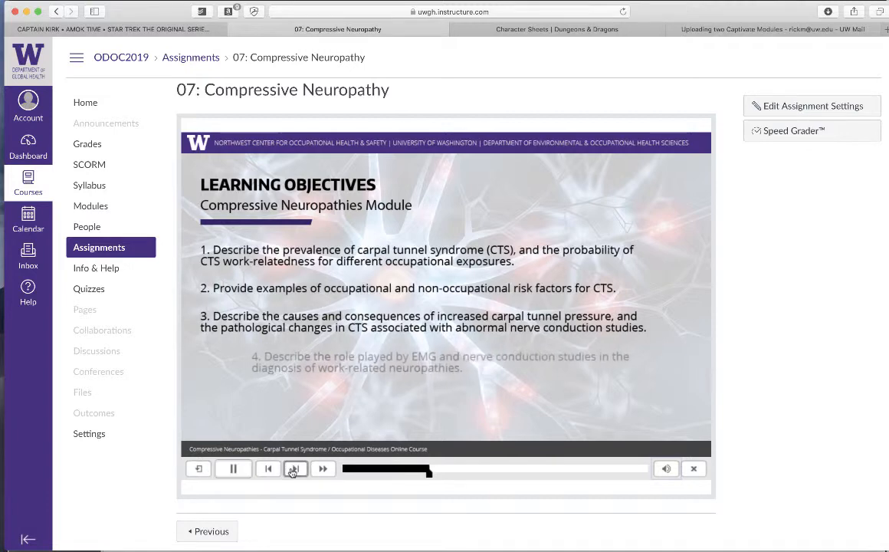
left_click(295, 468)
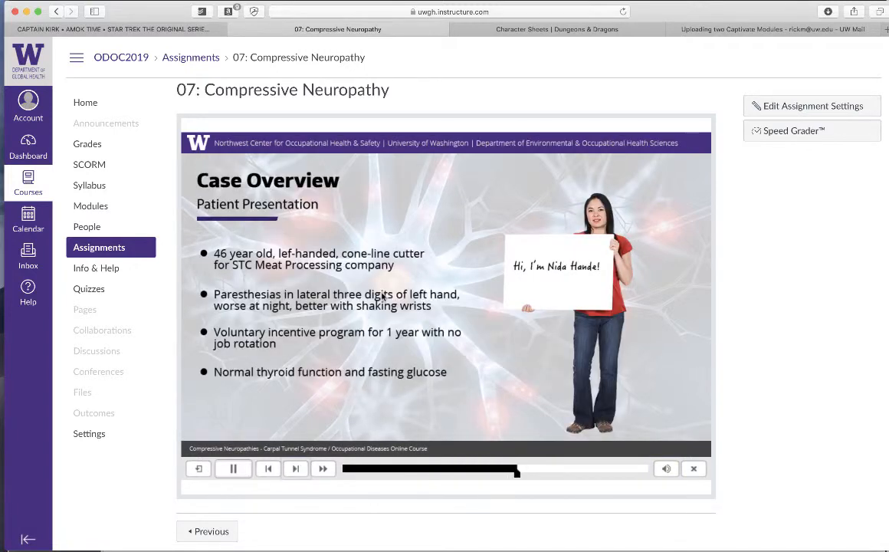